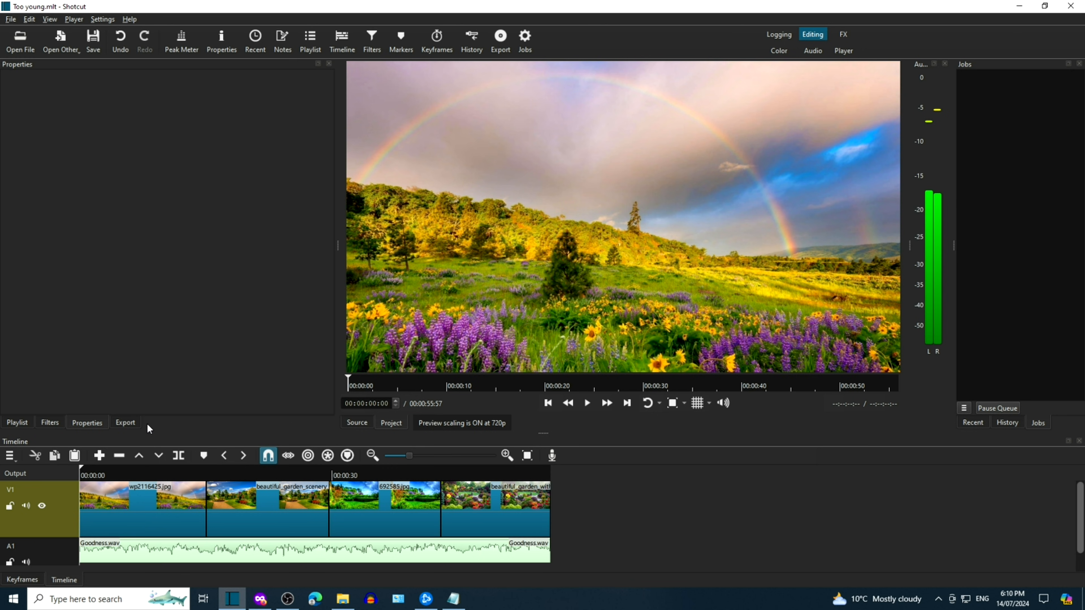
pyautogui.moveTo(131, 431)
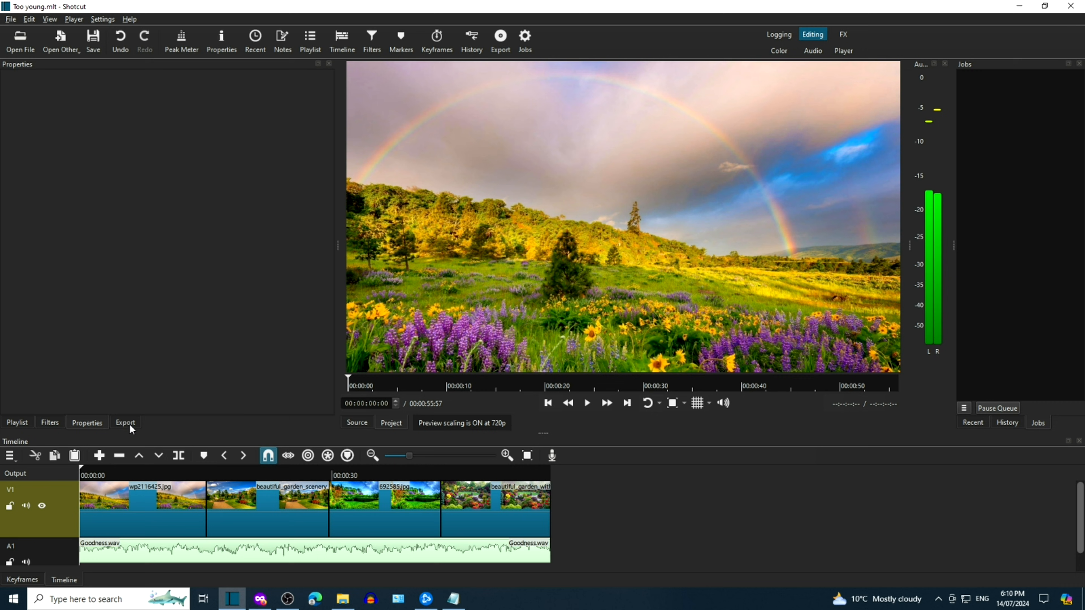
# Show Shotcut's export panel with the H.264 High Profile stock preset selected
pyautogui.click(125, 422)
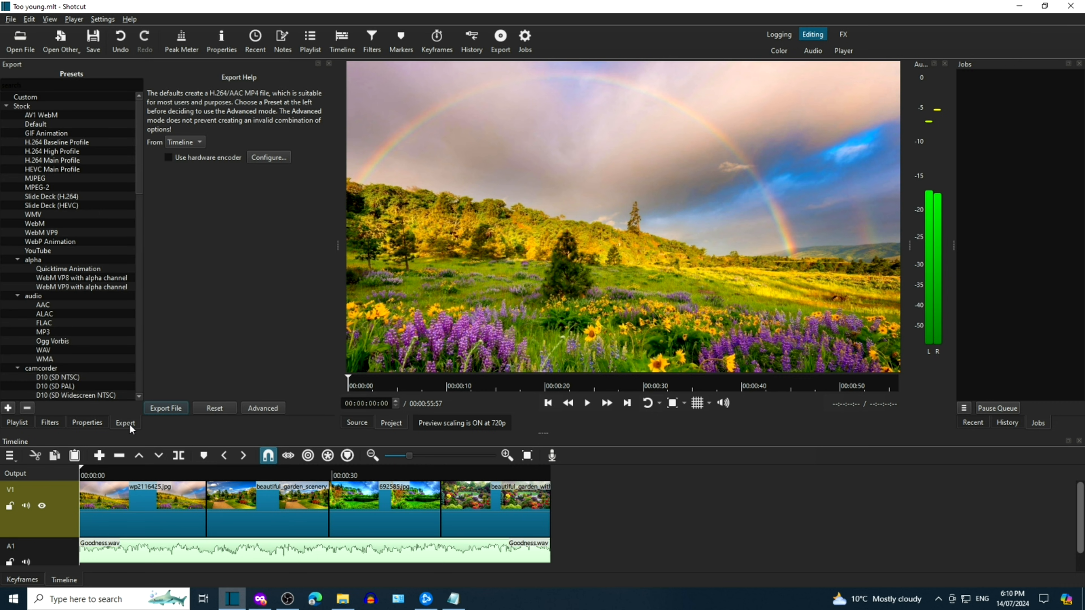
pyautogui.click(52, 150)
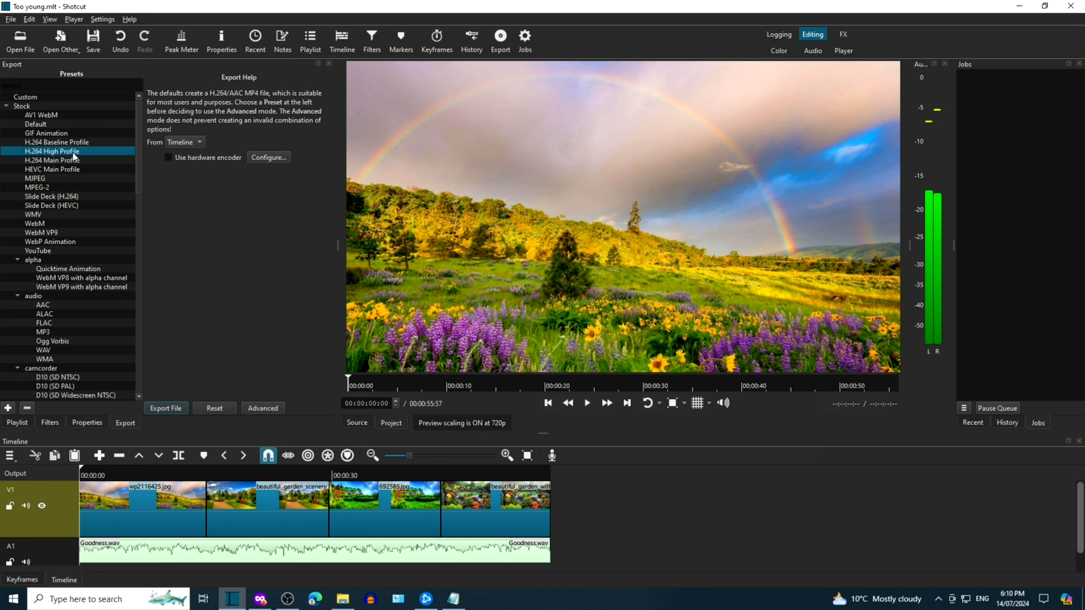
pyautogui.moveTo(261, 395)
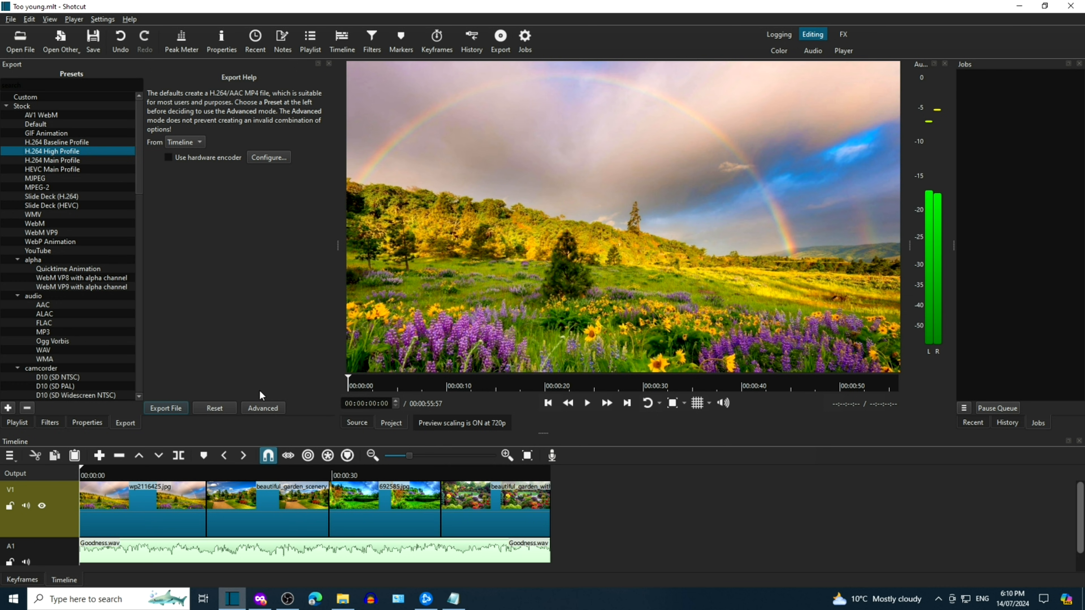
# In the Advanced audio export settings, set the sample rate to 96000 Hz
pyautogui.click(263, 408)
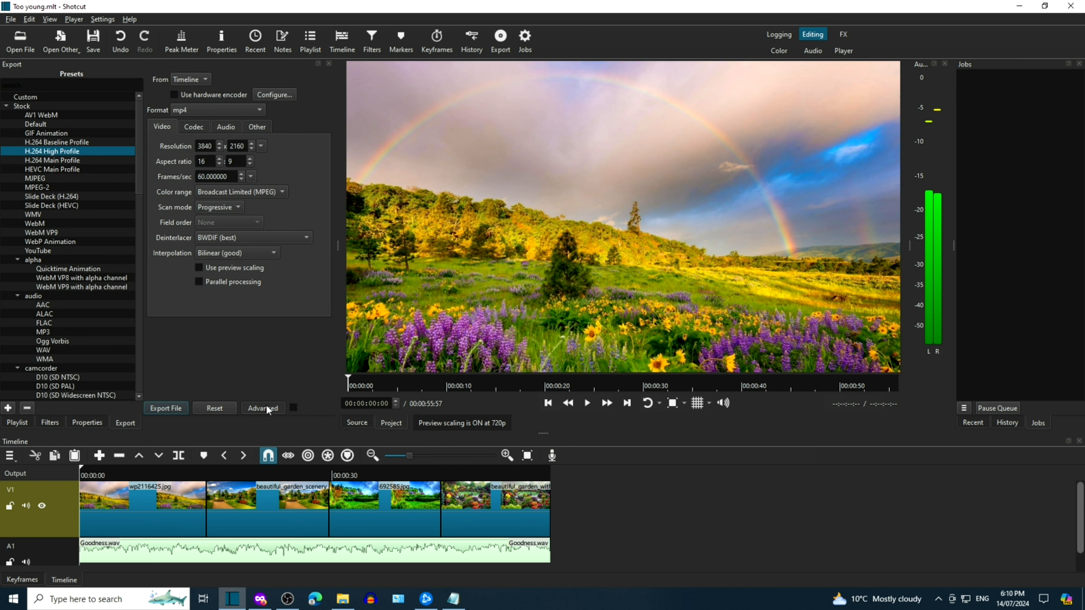
pyautogui.moveTo(232, 142)
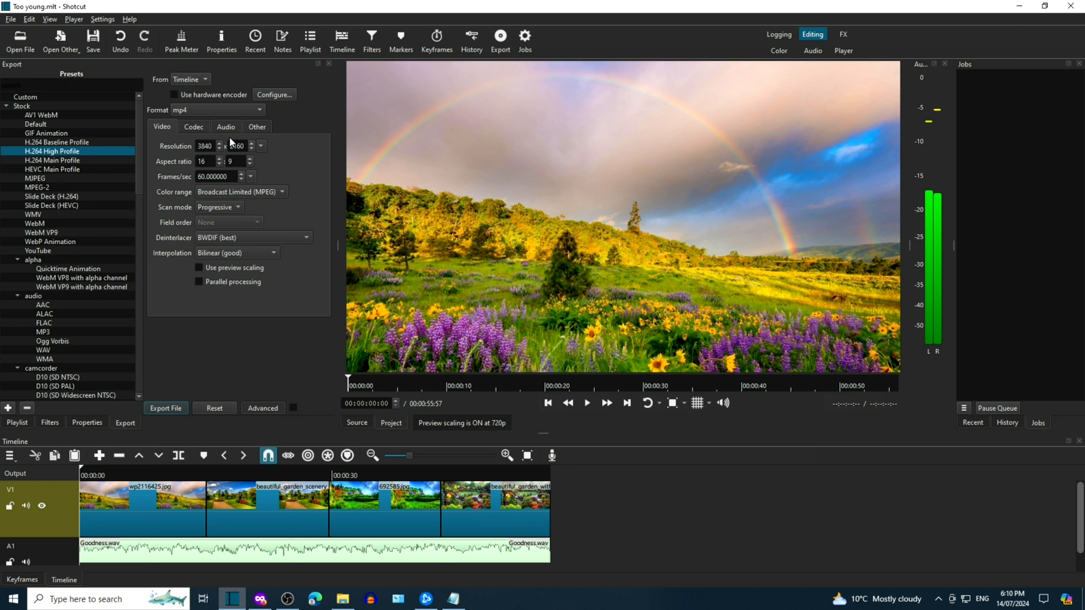
pyautogui.click(225, 126)
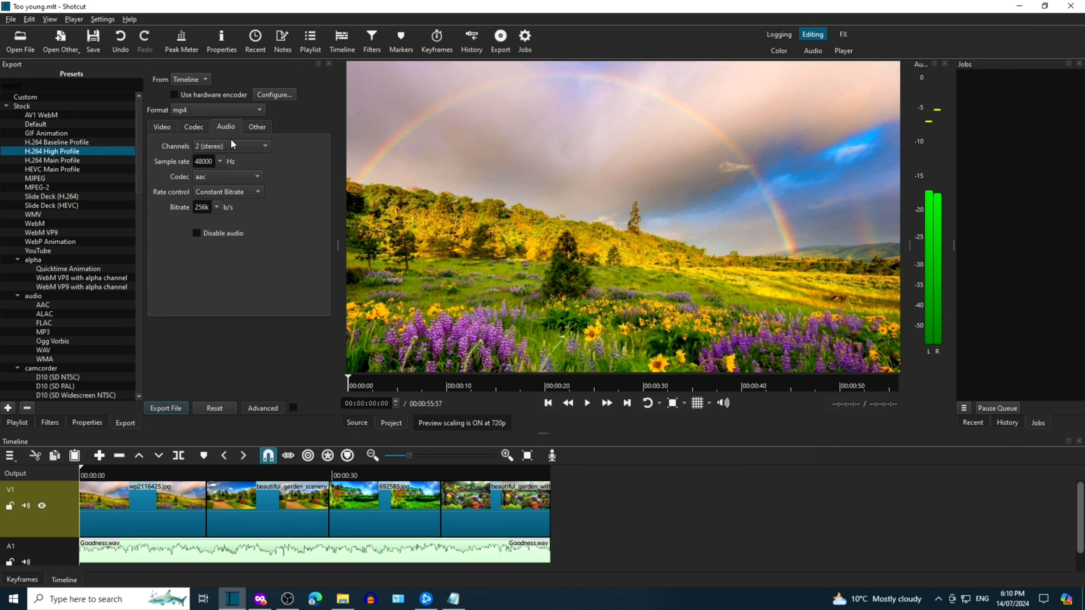
pyautogui.click(218, 161)
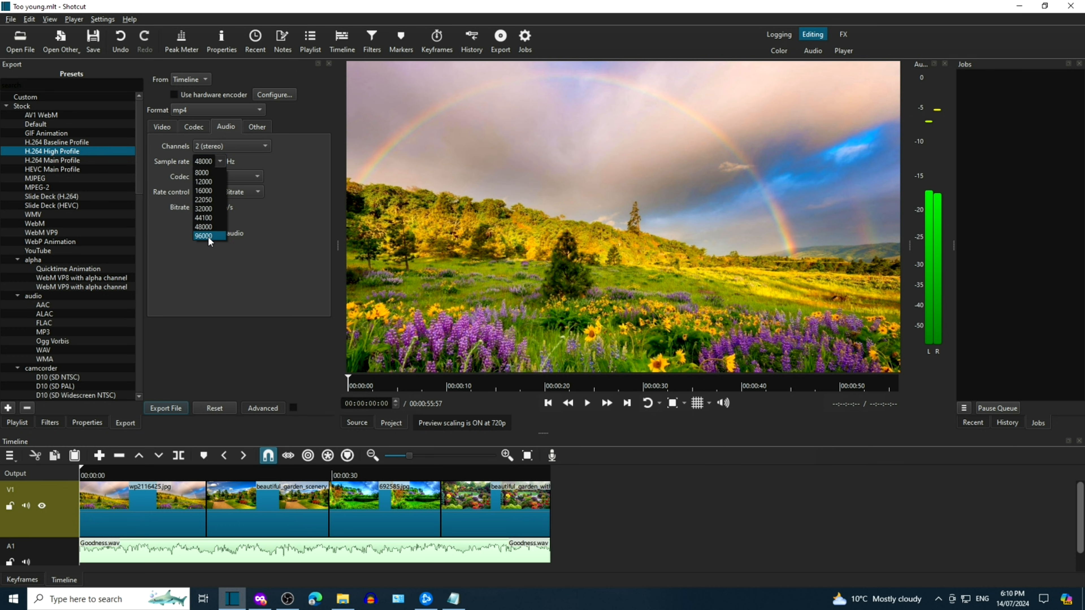
pyautogui.click(204, 235)
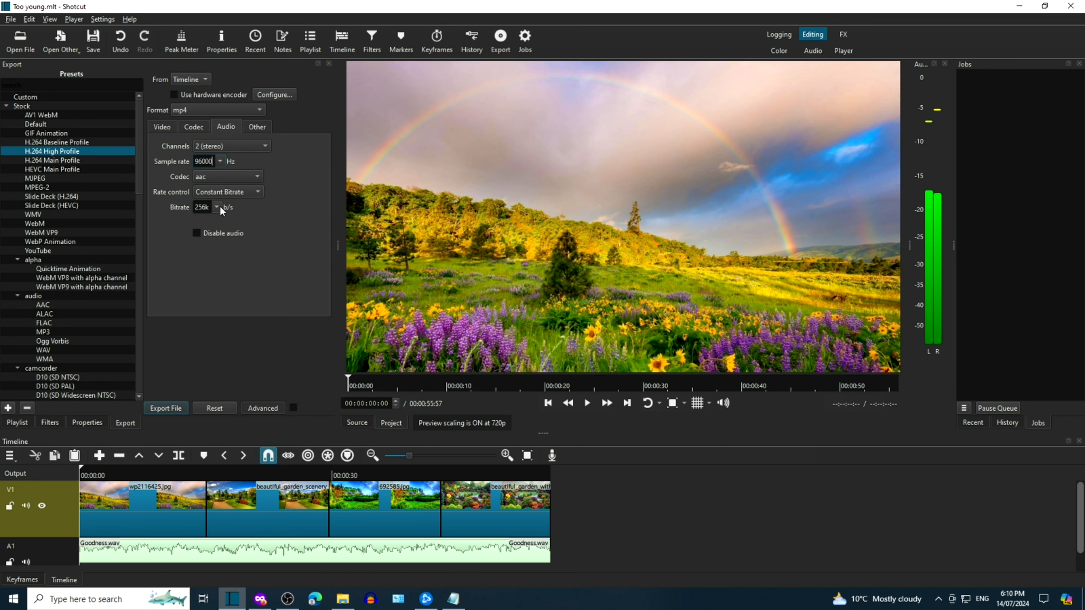
# Set the export audio bitrate to 1M
pyautogui.click(215, 207)
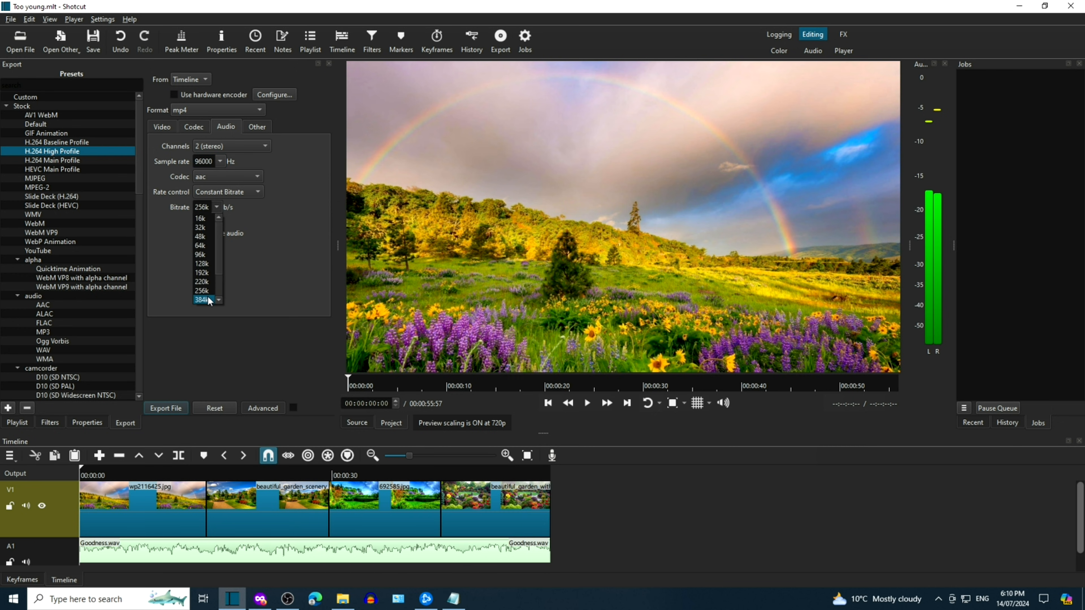
pyautogui.click(203, 300)
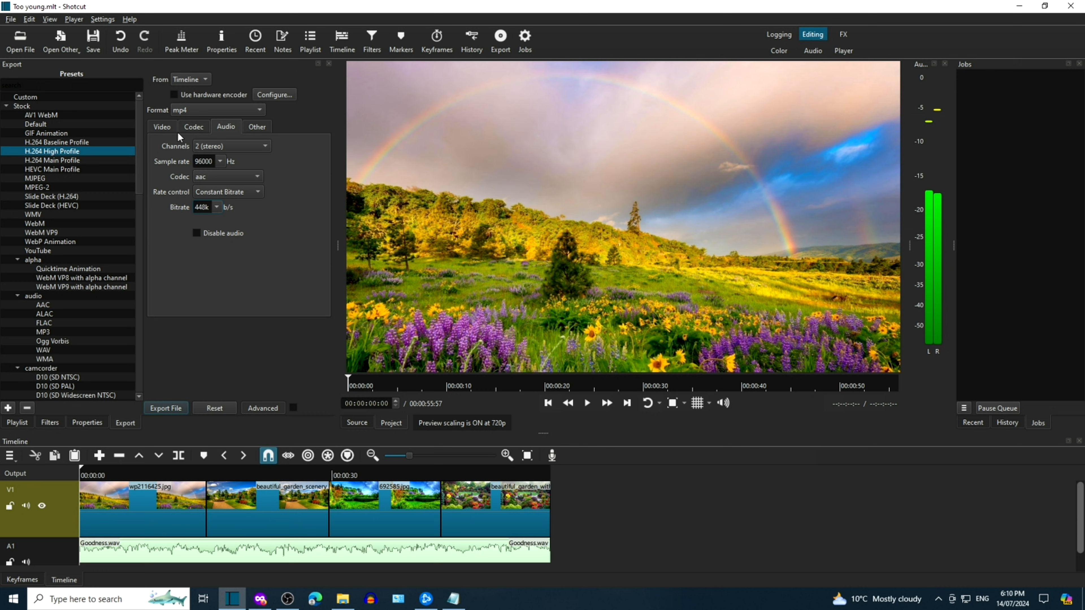
pyautogui.moveTo(220, 215)
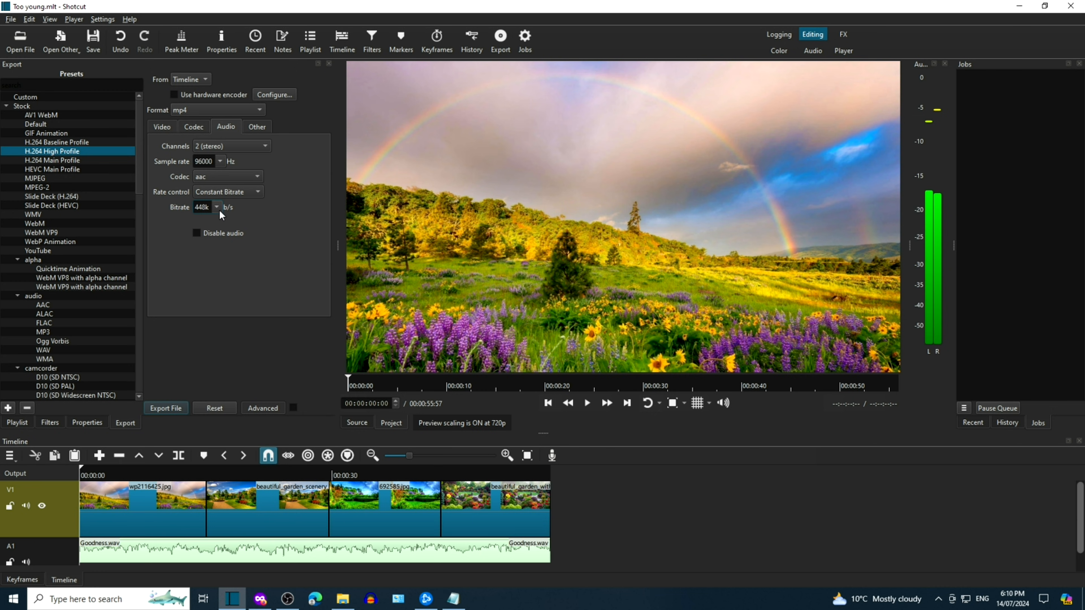
pyautogui.click(216, 207)
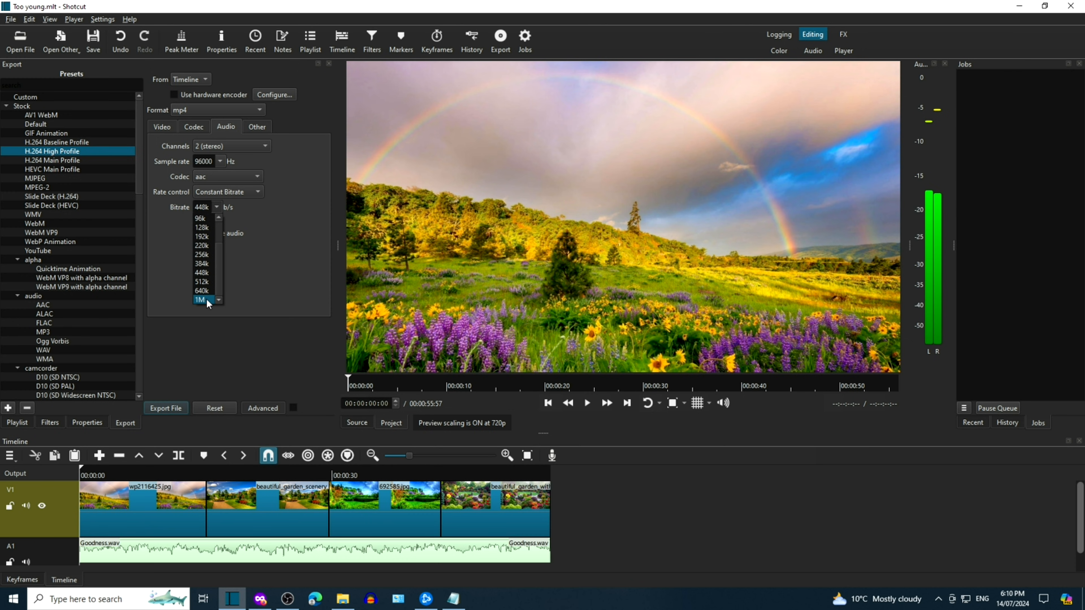
pyautogui.click(201, 300)
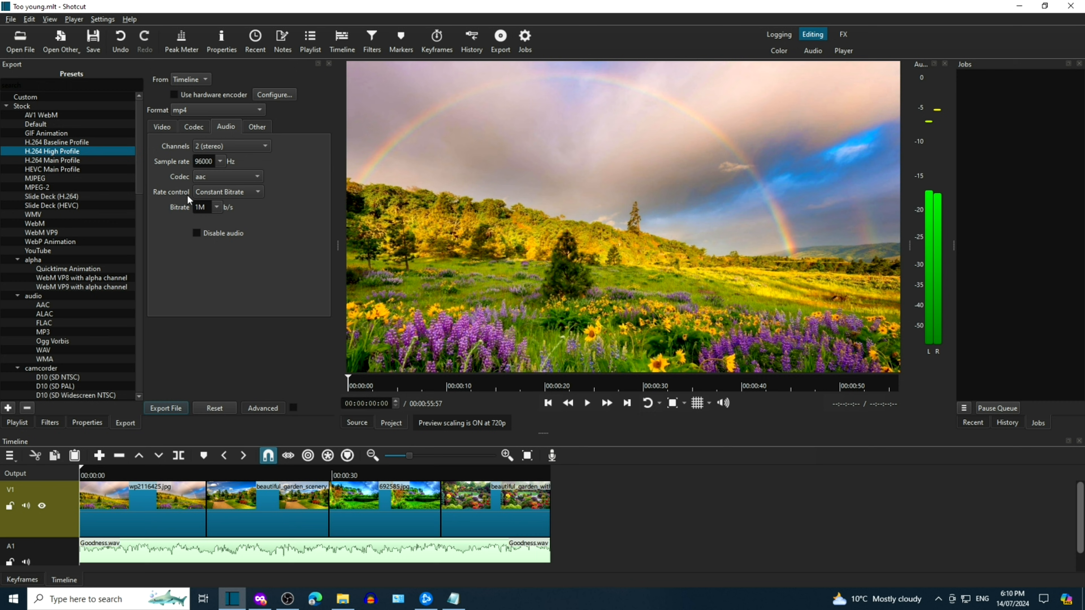
# Set the video export aspect ratio to 9:16 at 1920 x 1080
pyautogui.click(161, 126)
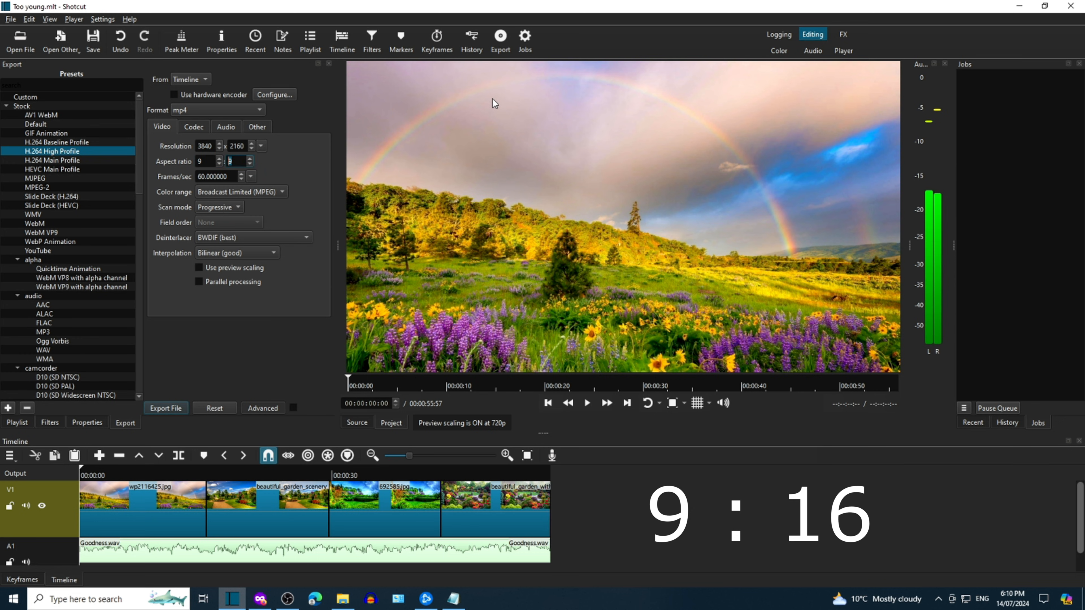
pyautogui.write('16')
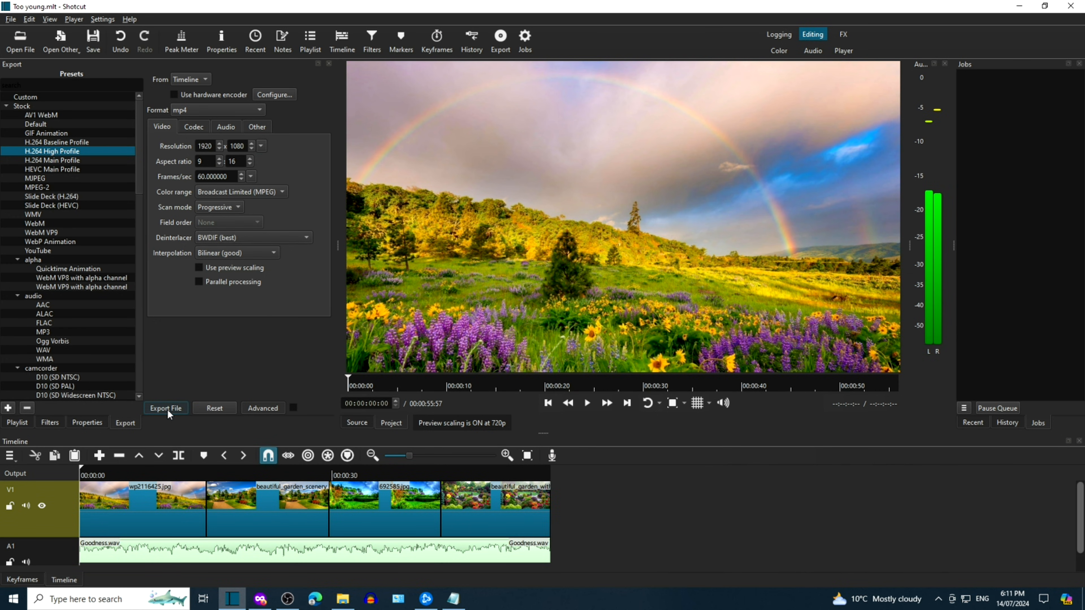
# Export the timeline to the Desktop as an MP4 named Goodness of God
pyautogui.click(166, 407)
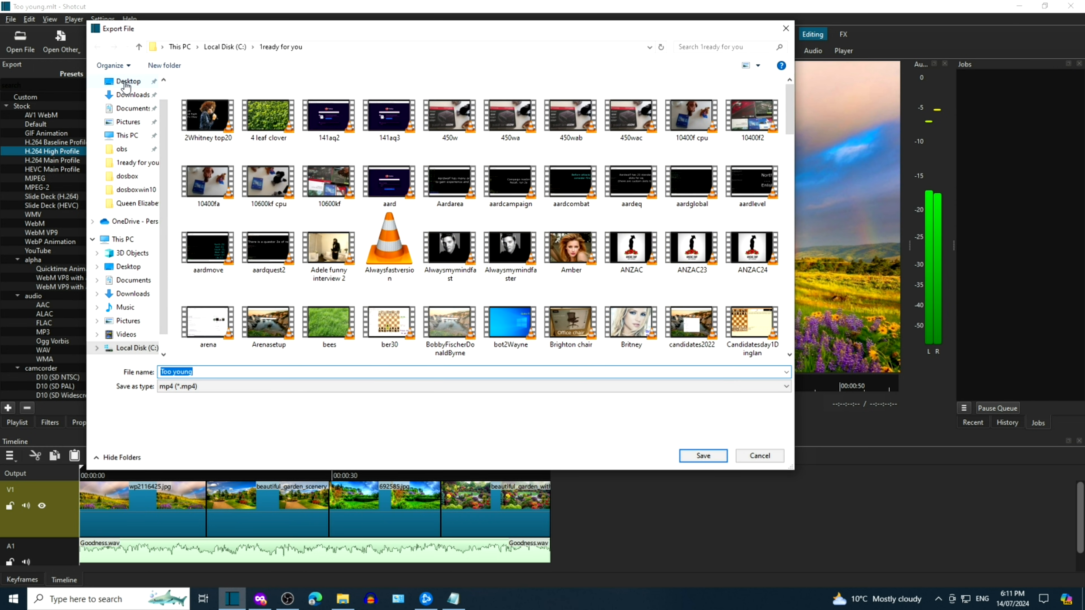
pyautogui.click(128, 80)
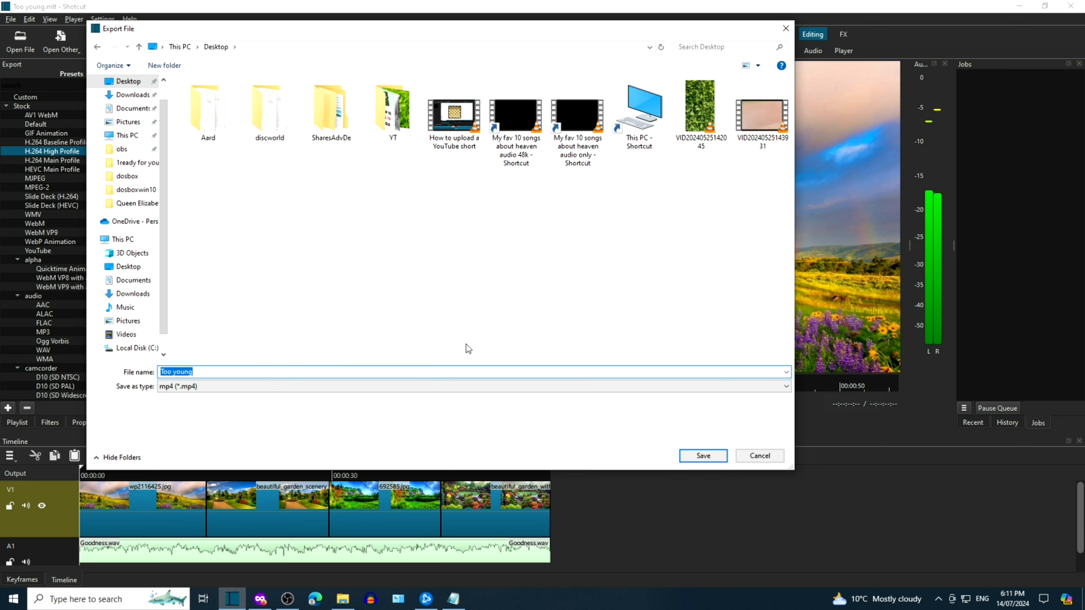
pyautogui.write('Goodness of')
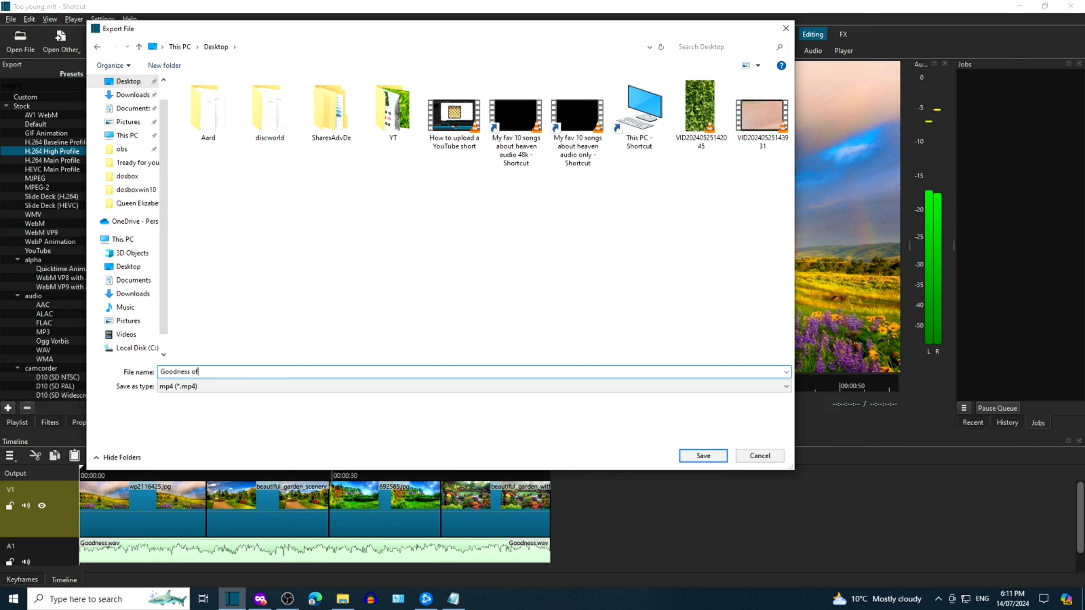
pyautogui.write('God')
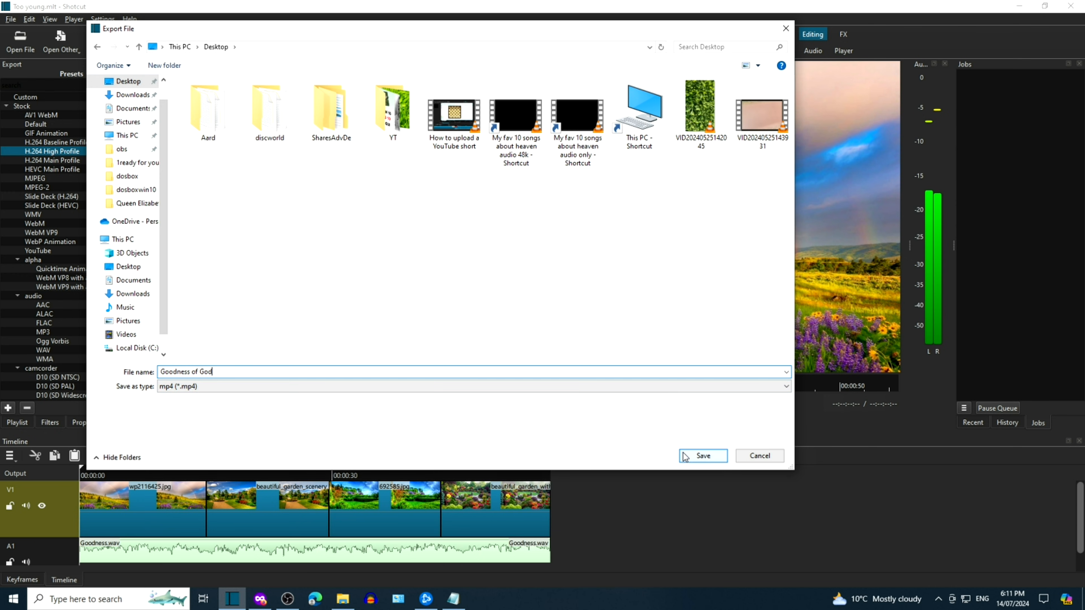
pyautogui.click(700, 455)
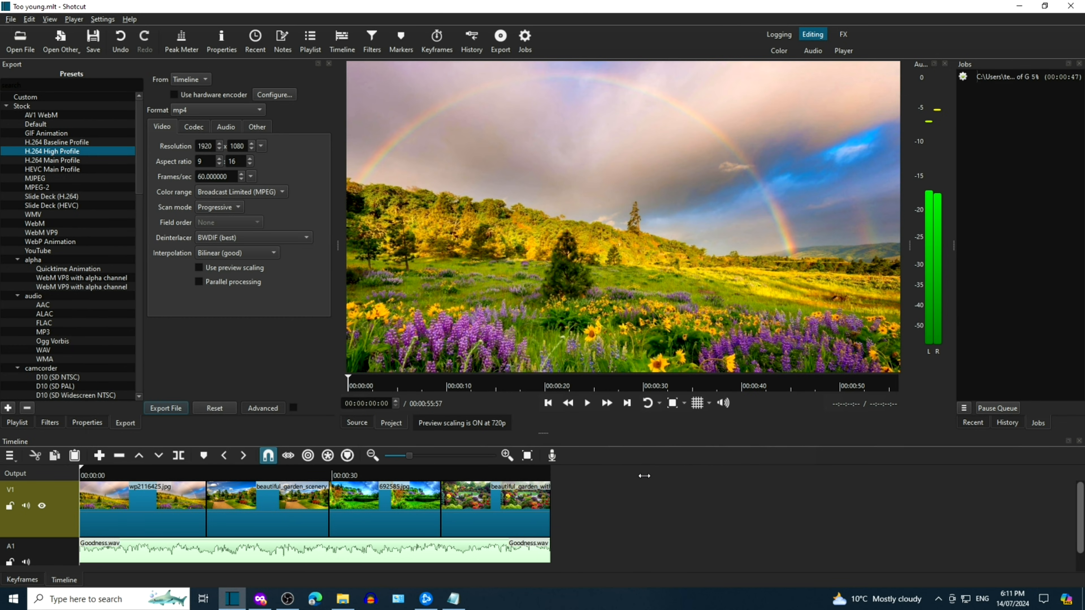
pyautogui.moveTo(644, 477)
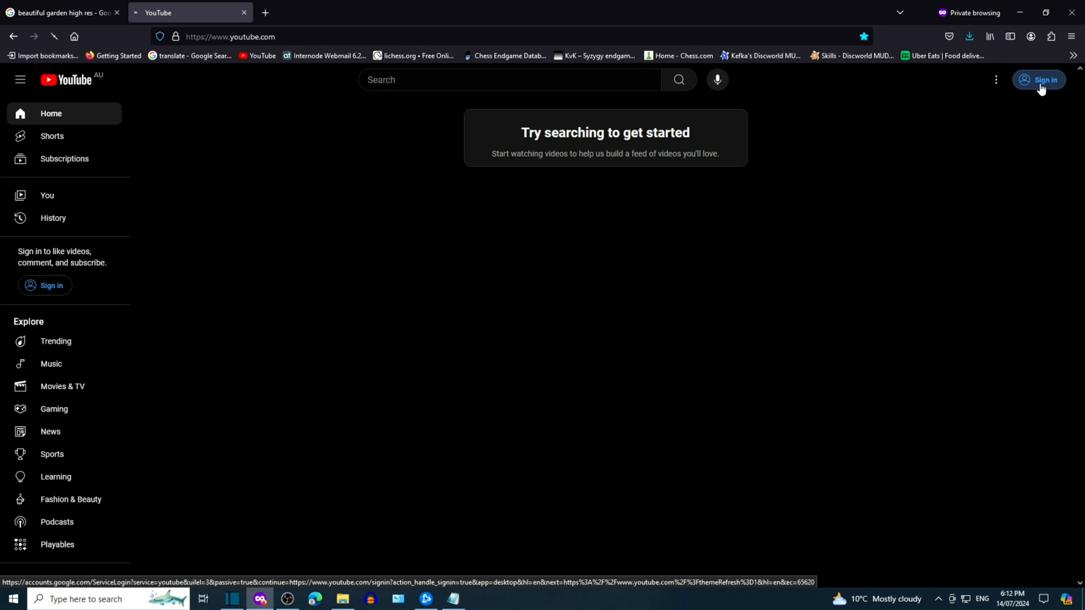
# Sign in to YouTube and start a new video upload in Studio
pyautogui.click(1038, 79)
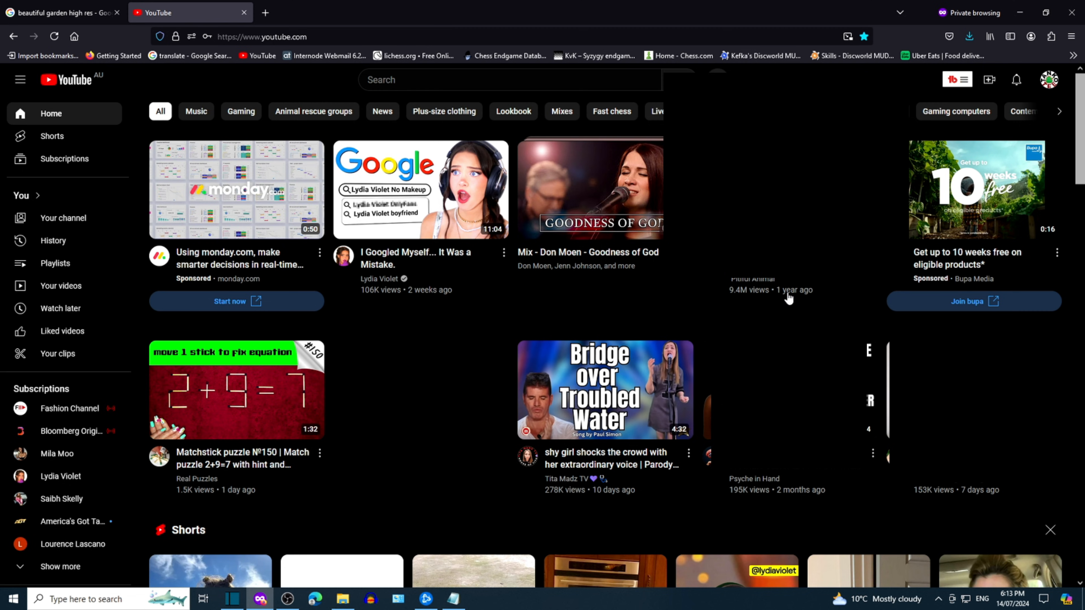
pyautogui.moveTo(989, 79)
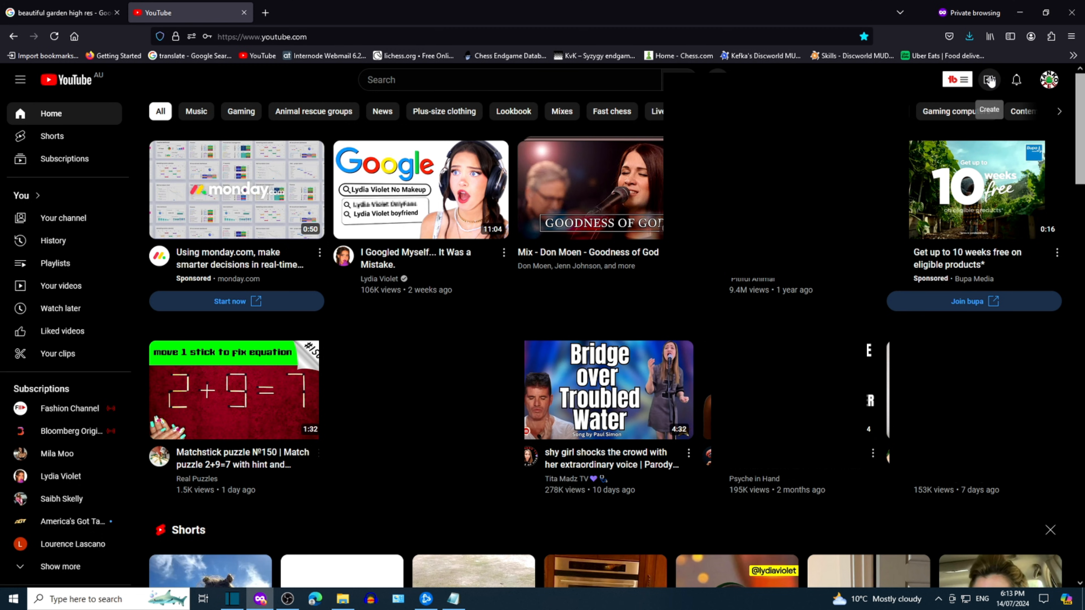
pyautogui.click(989, 79)
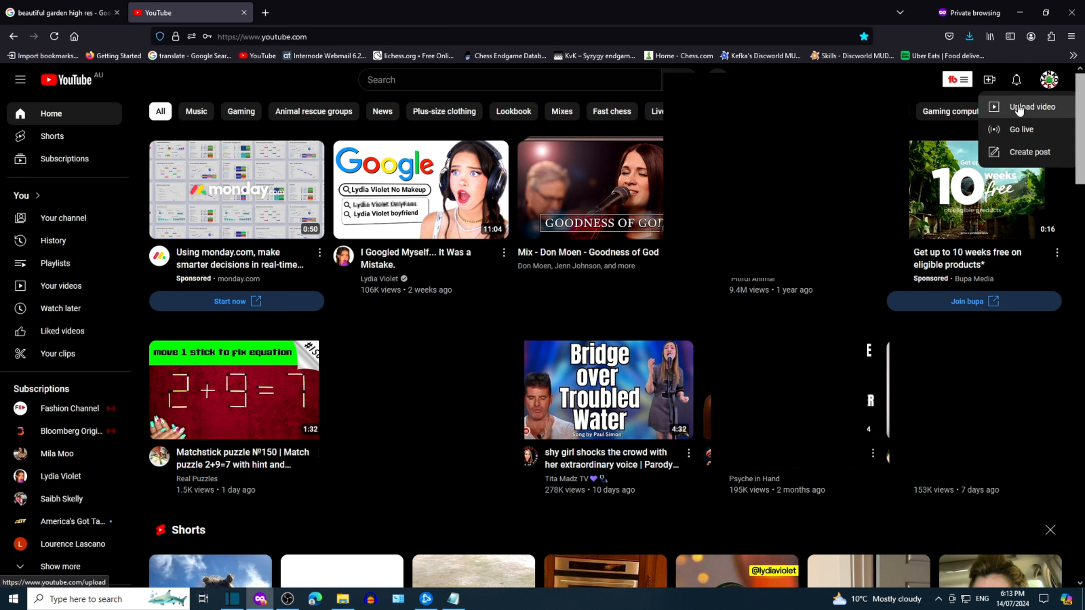
pyautogui.click(1032, 107)
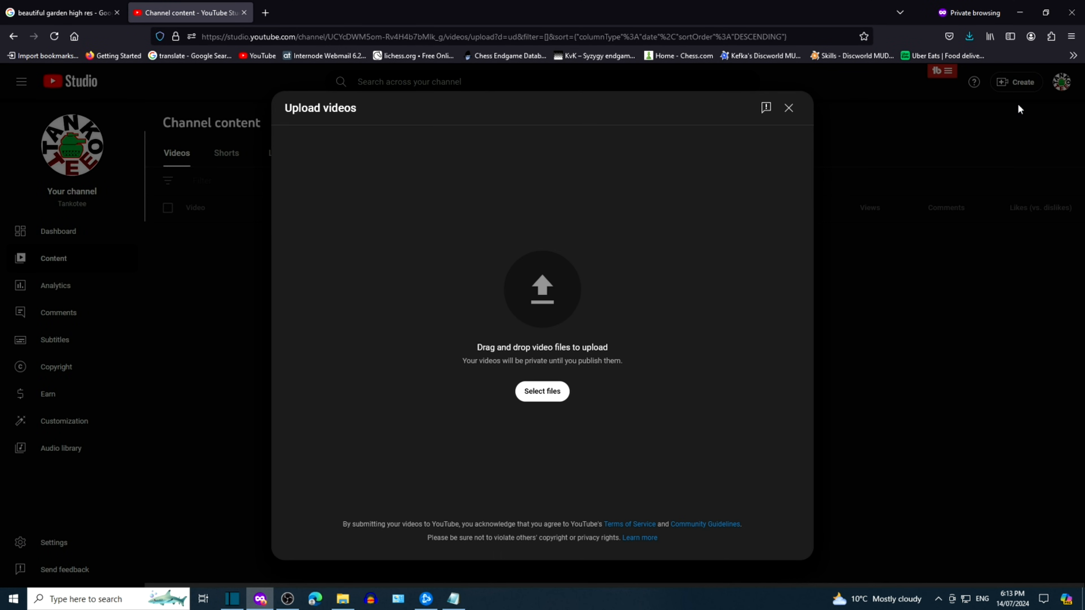
pyautogui.moveTo(542, 391)
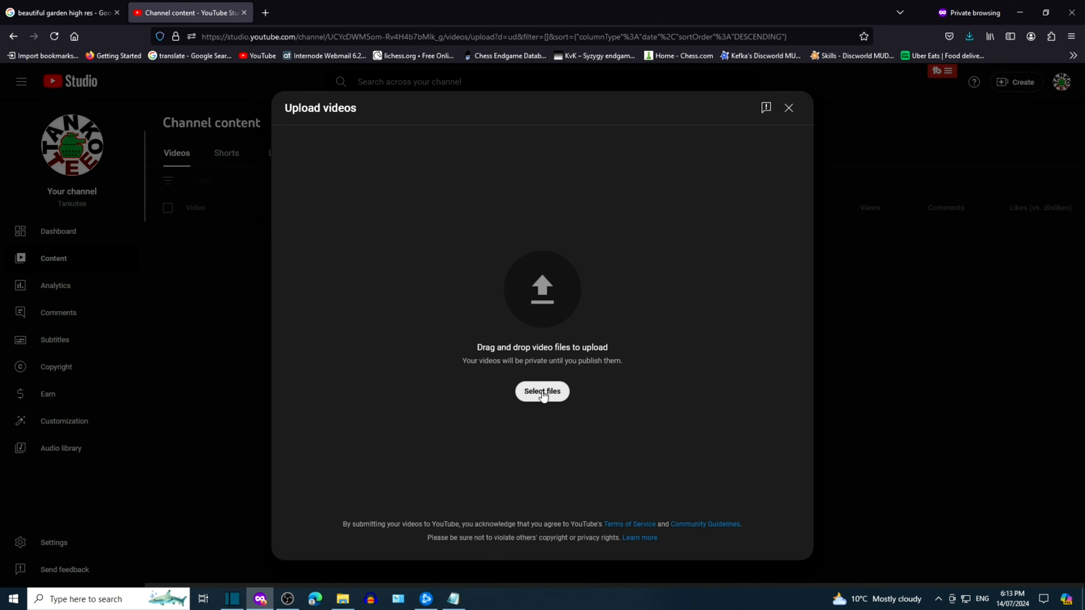
# Choose Goodness of God.mp4 from the Desktop as the file to upload
pyautogui.click(542, 391)
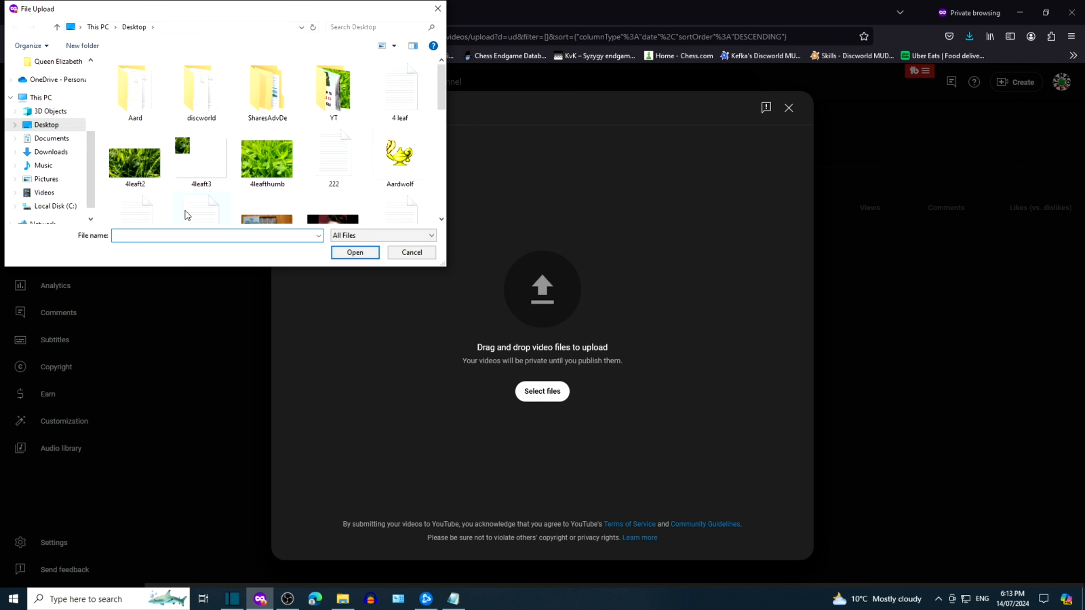
pyautogui.moveTo(170, 233)
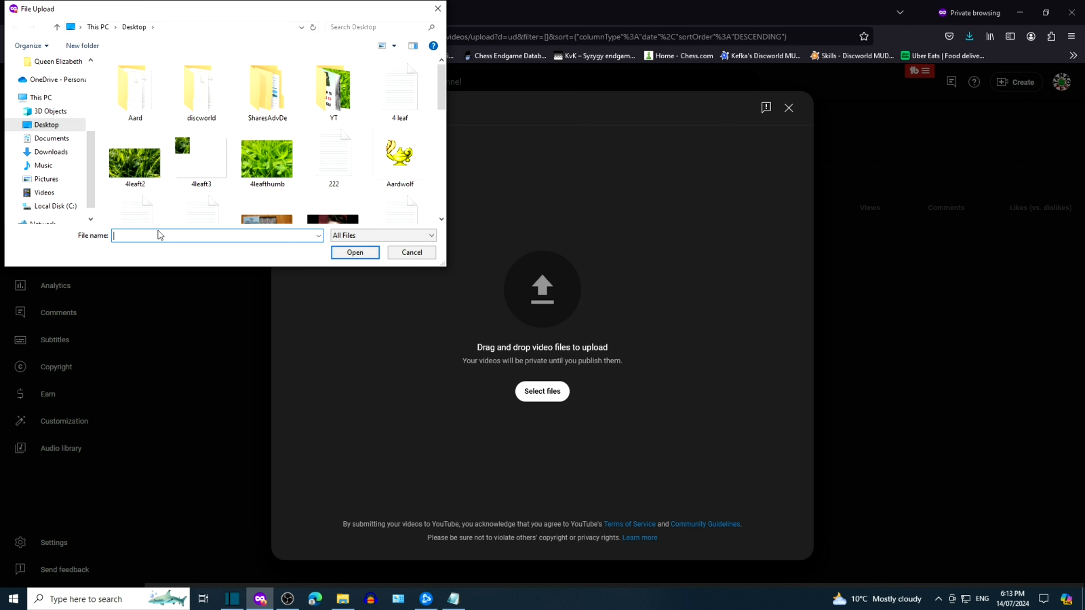
pyautogui.write('G')
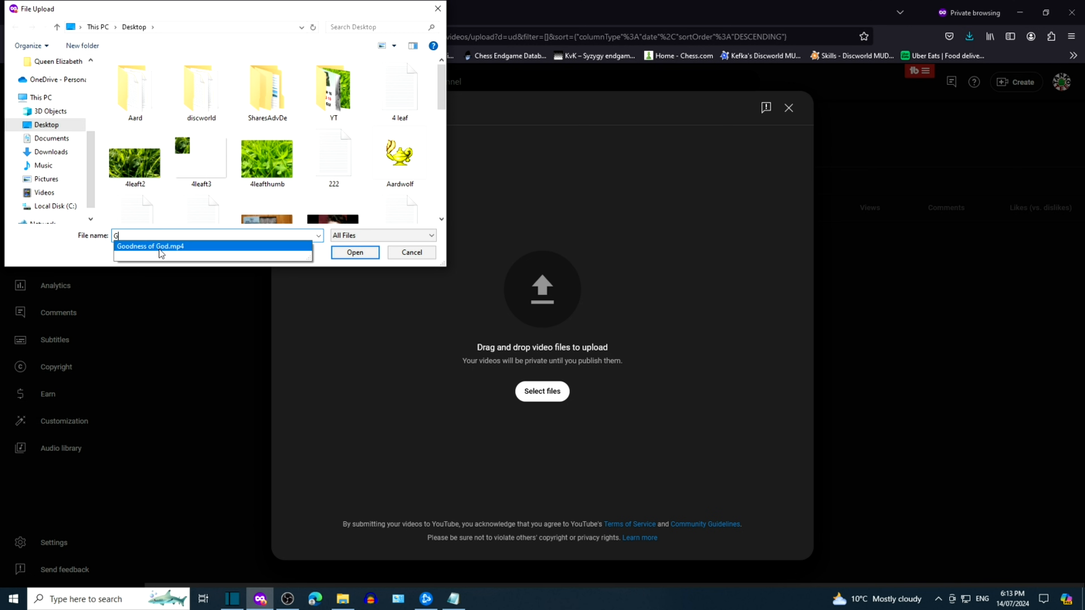
pyautogui.click(150, 246)
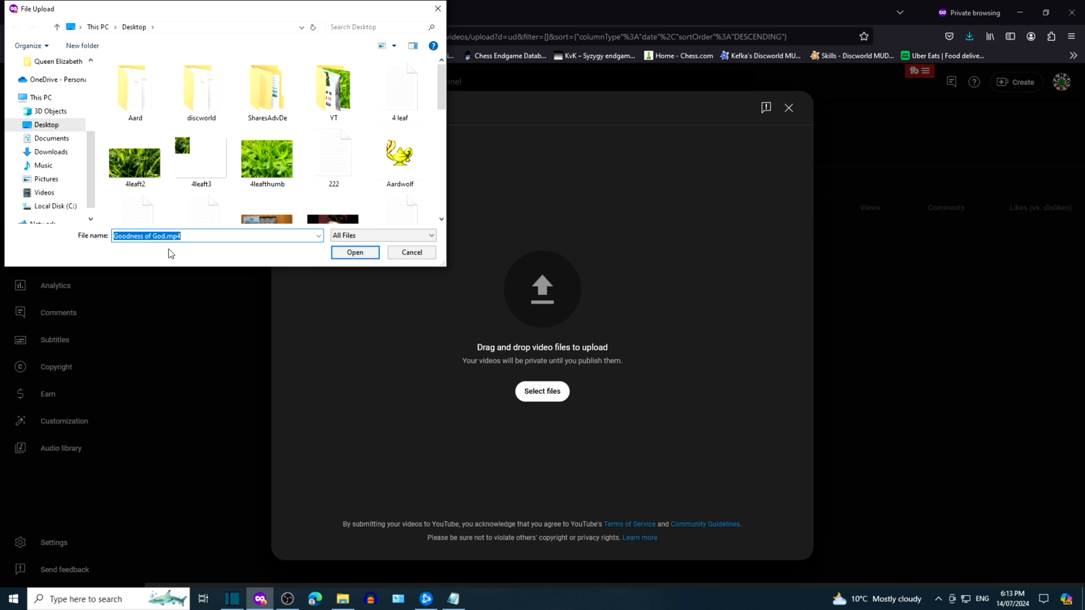
pyautogui.click(354, 252)
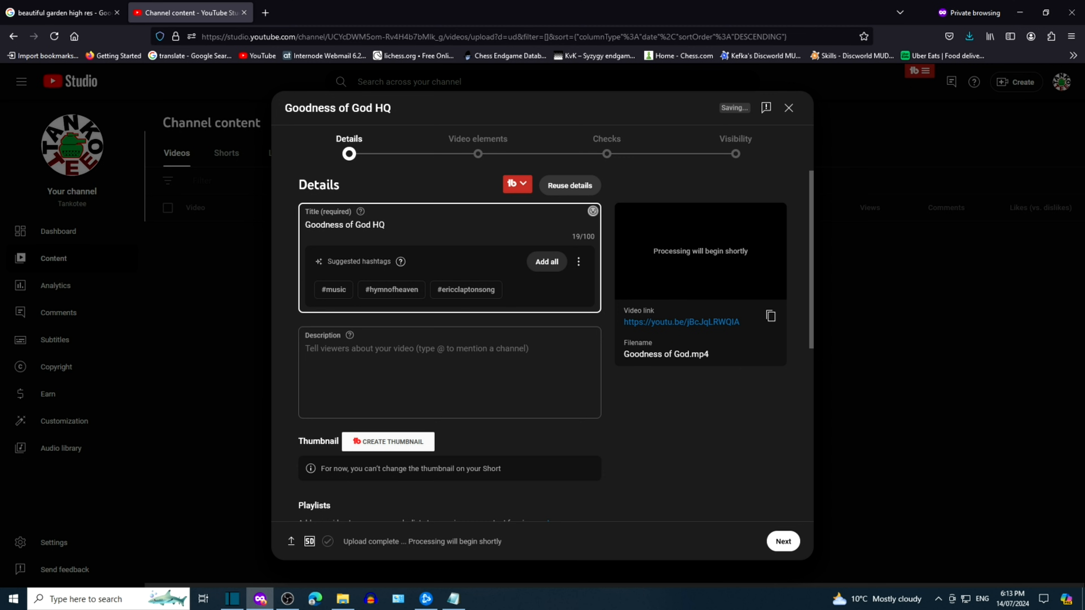
# Extend the title to 'Goodness of God HQ audio YouTube shorts version' and move to the description
pyautogui.write('audio YouTube shorts version')
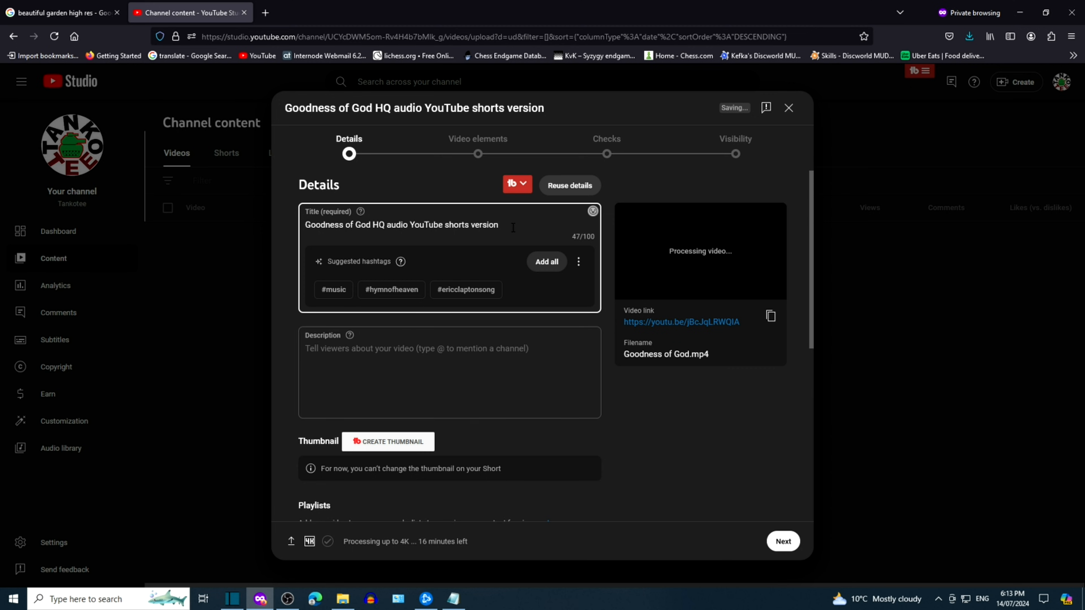
pyautogui.tripleClick(400, 225)
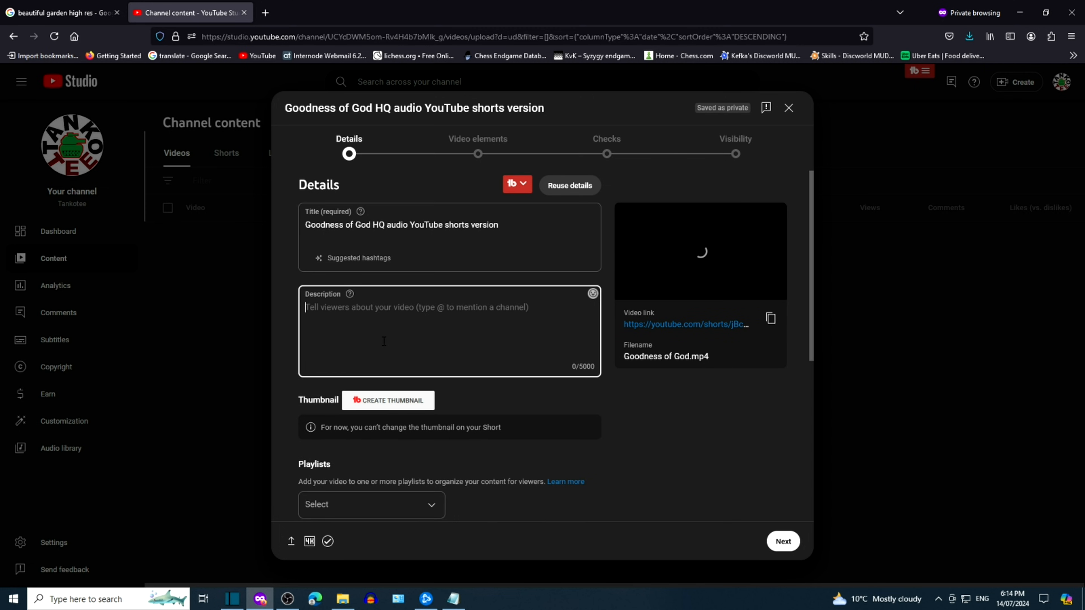
# Write the description 'YouTube video on beautiful song Goodness of God. HQ audio YouTube shorts version.'
pyautogui.write('YouTube video on beaut')
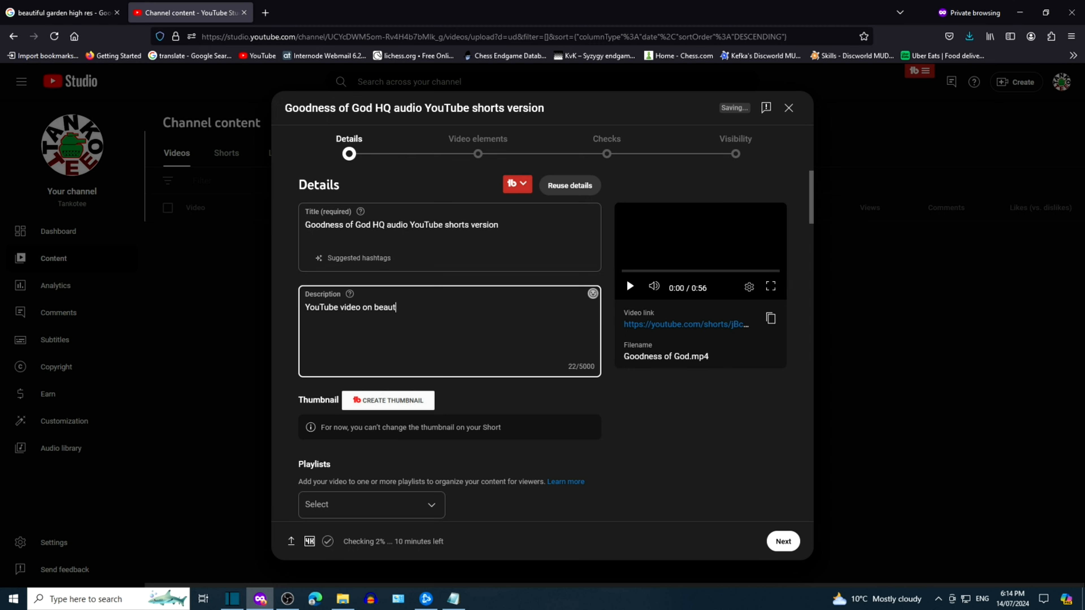
pyautogui.write('iful song Goodness of God HQ audio YouTube shorts version')
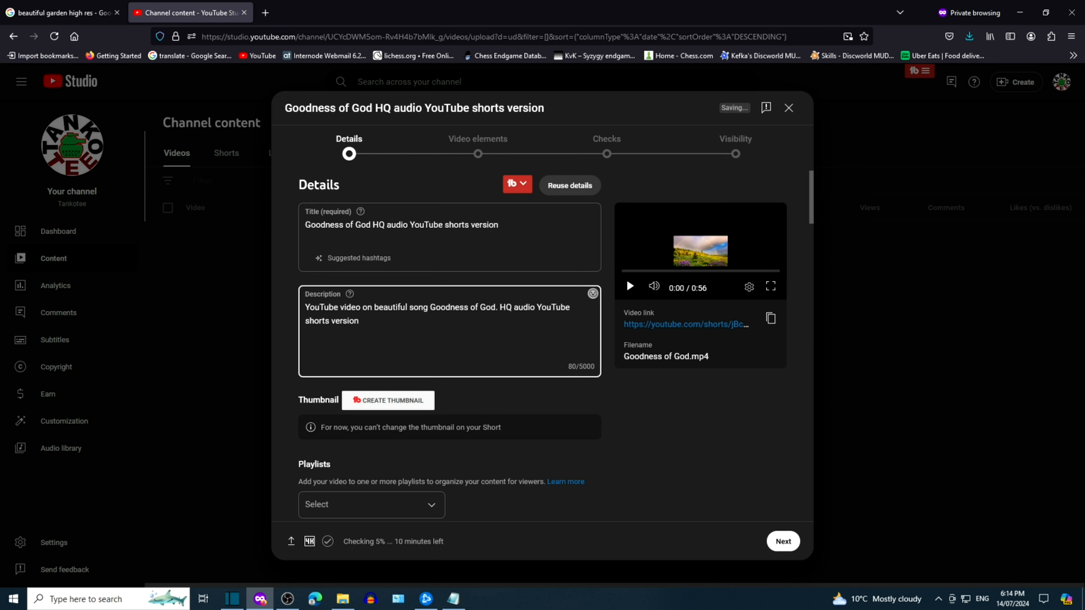
pyautogui.write('.')
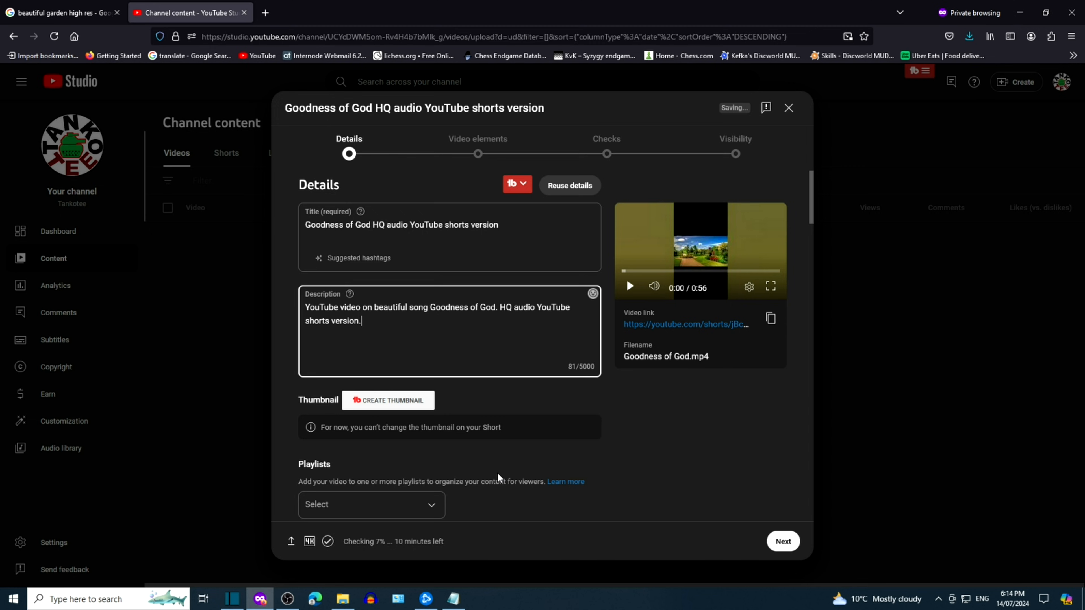
# Answer No to the Altered content question and continue down to the Tags section
pyautogui.scroll(-3)
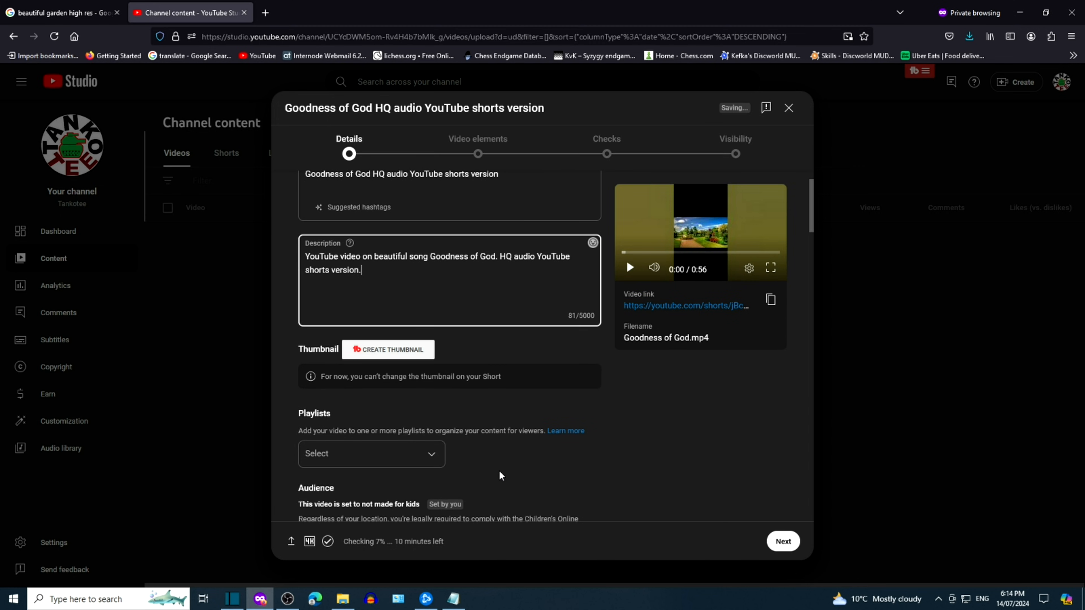
pyautogui.scroll(-3)
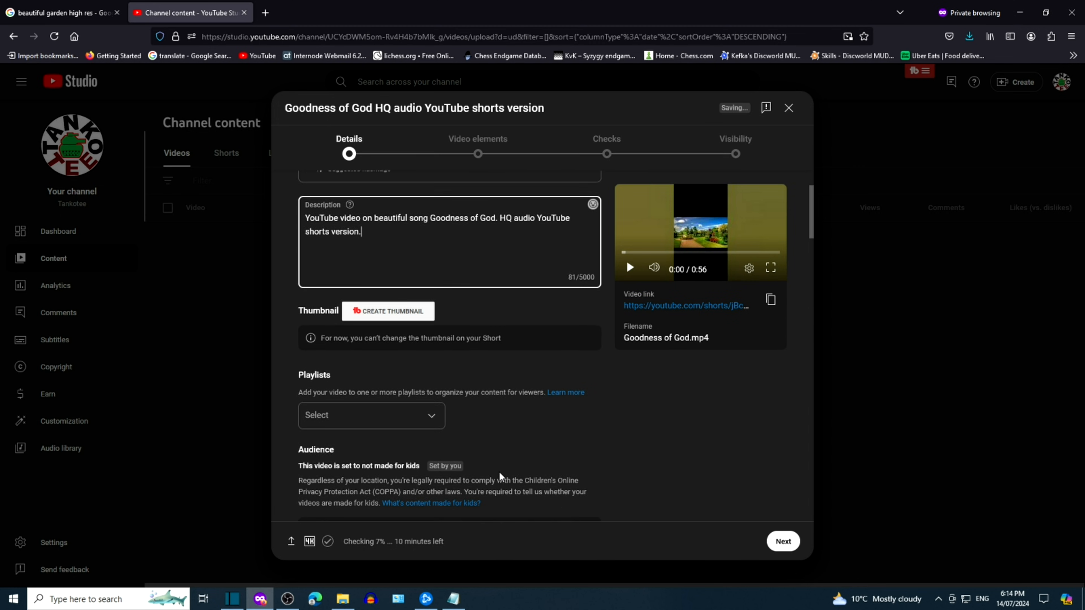
pyautogui.scroll(-3)
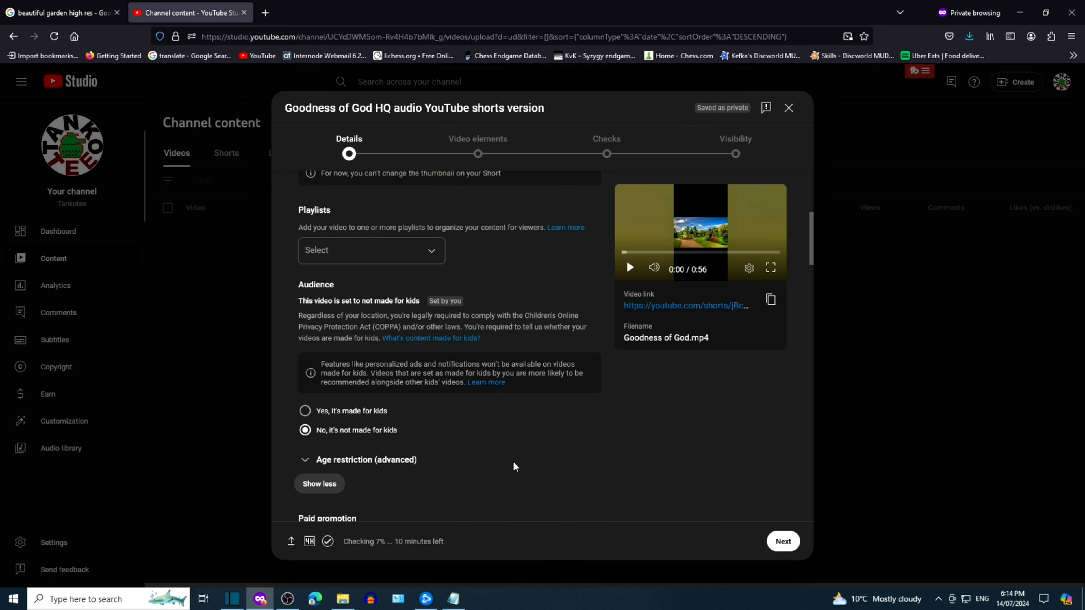
pyautogui.scroll(-3)
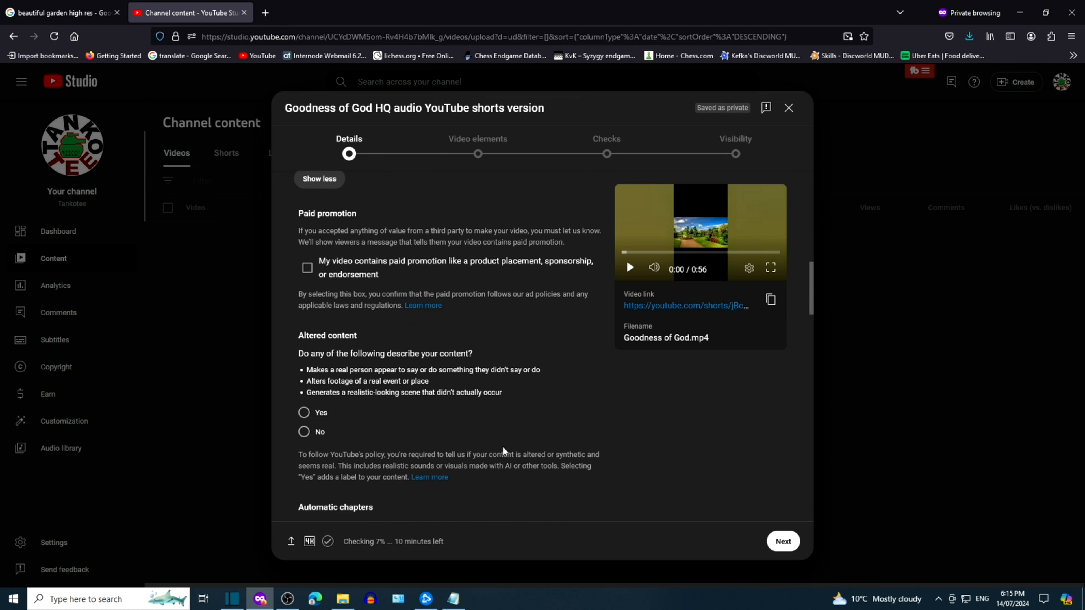
pyautogui.click(304, 431)
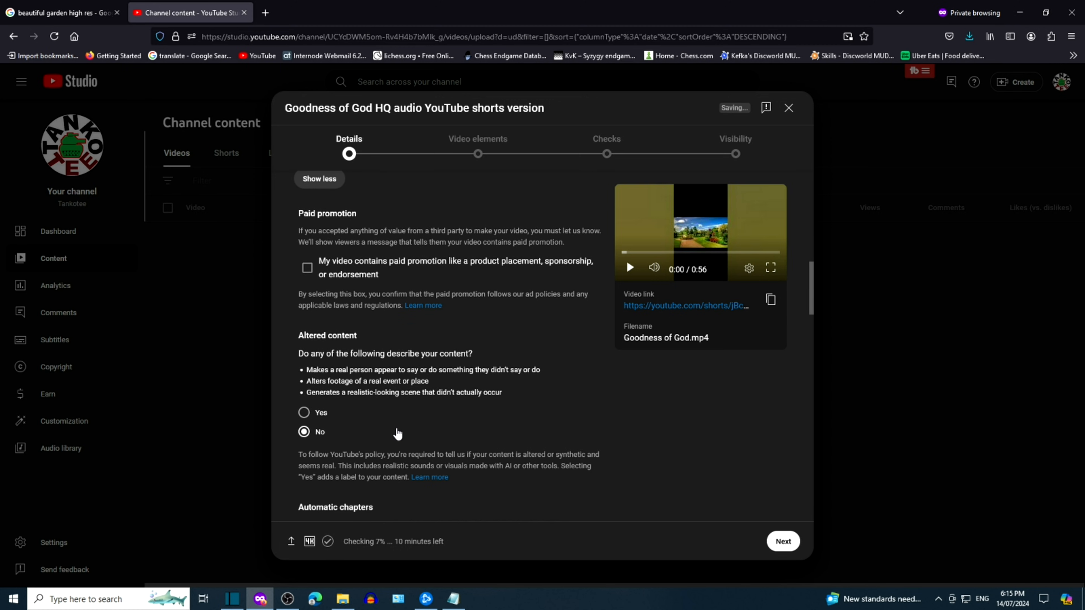
pyautogui.scroll(-3)
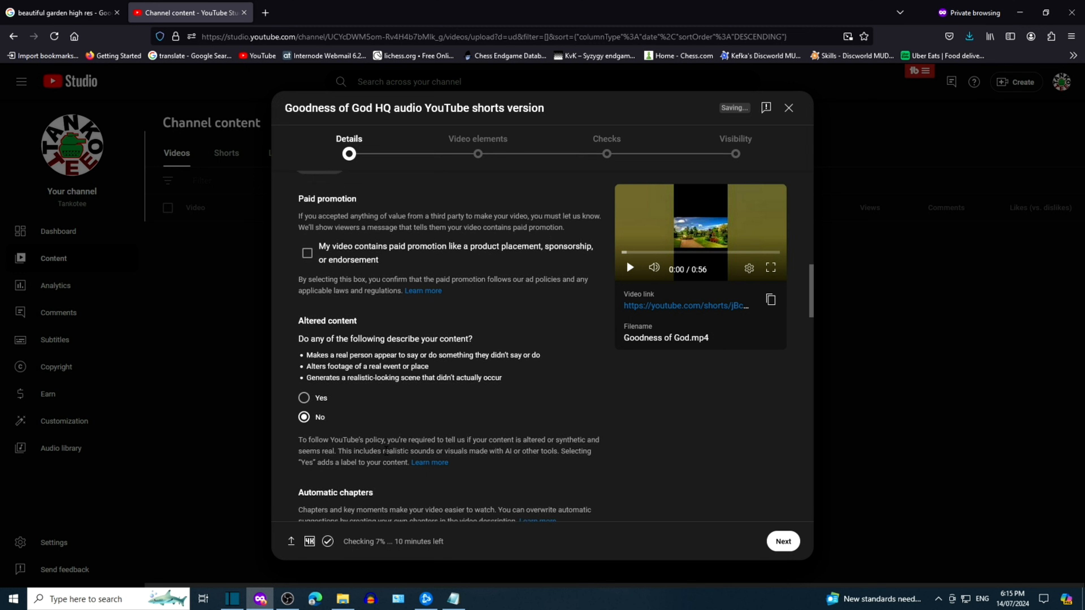
pyautogui.scroll(-3)
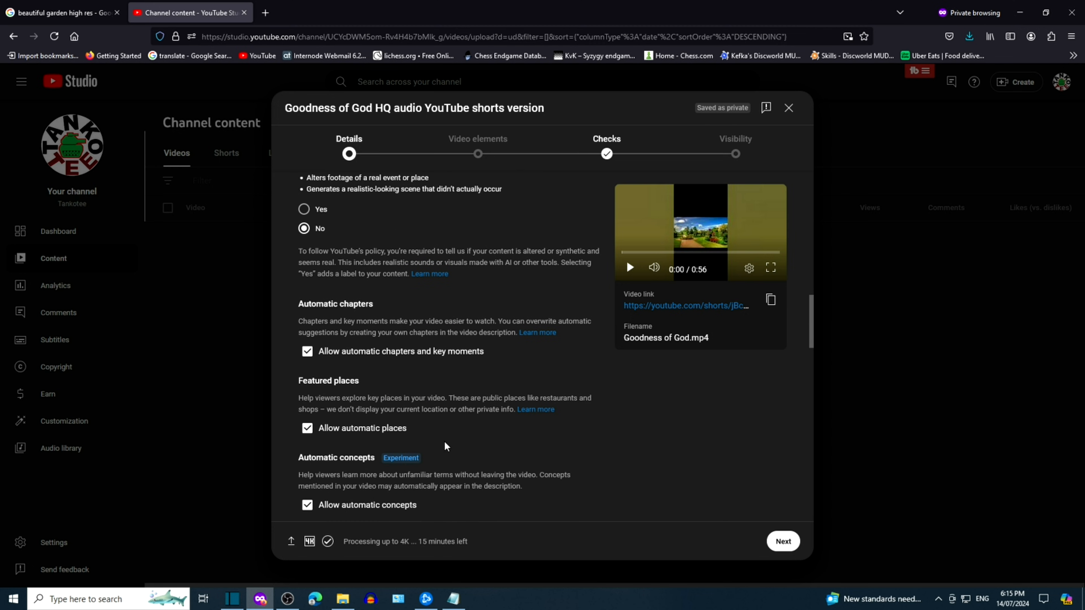
pyautogui.scroll(-3)
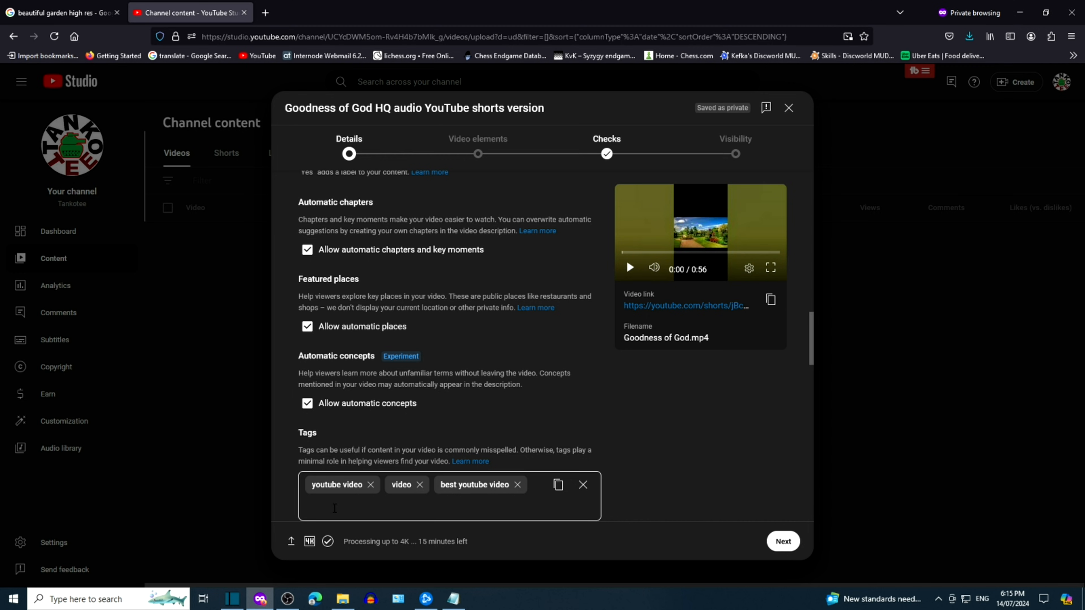
# Add a 'Goodness of God HQ audio...' tag after the three existing tags
pyautogui.click(344, 503)
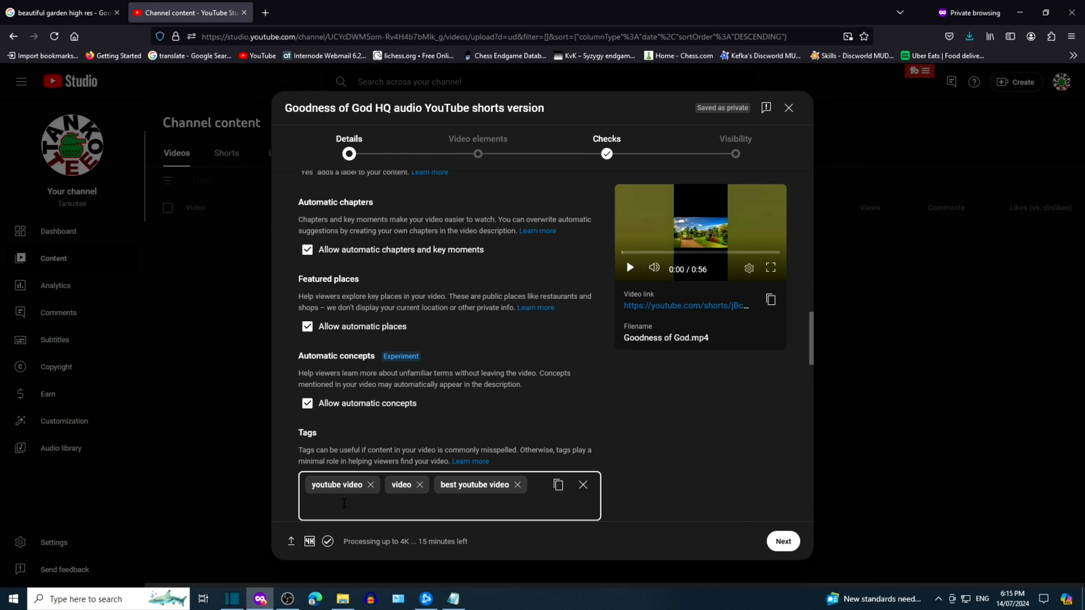
pyautogui.write('Goodness of God HQ audio version YouTub...')
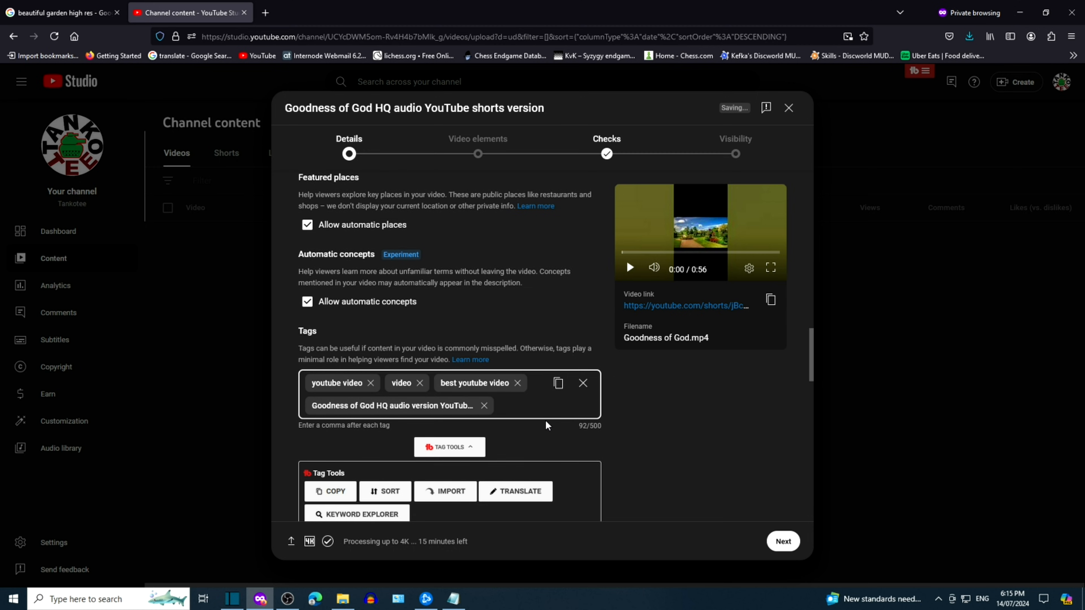
pyautogui.scroll(-3)
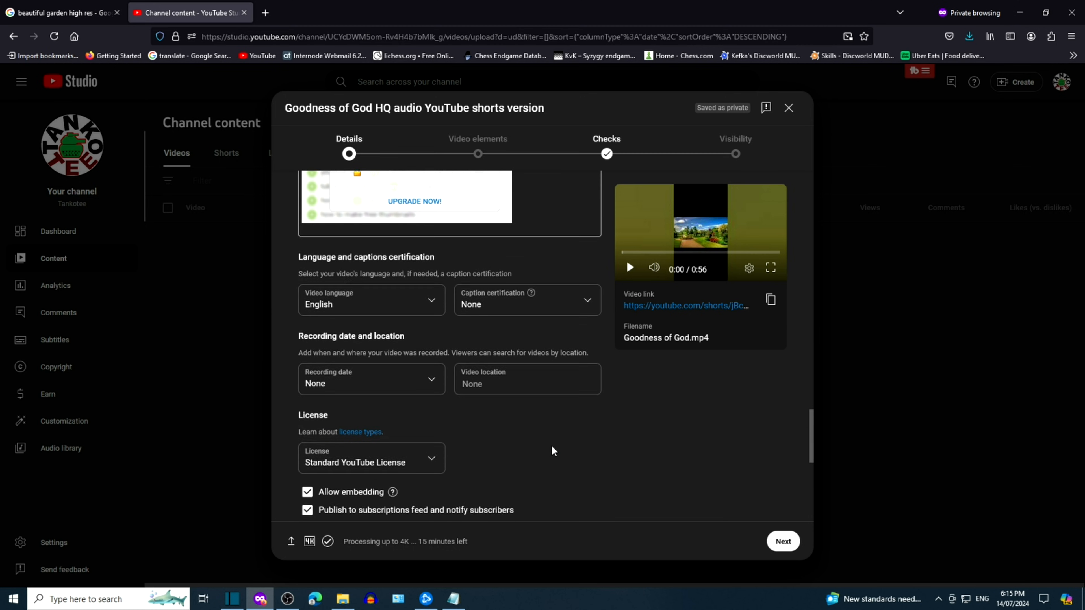
pyautogui.scroll(-3)
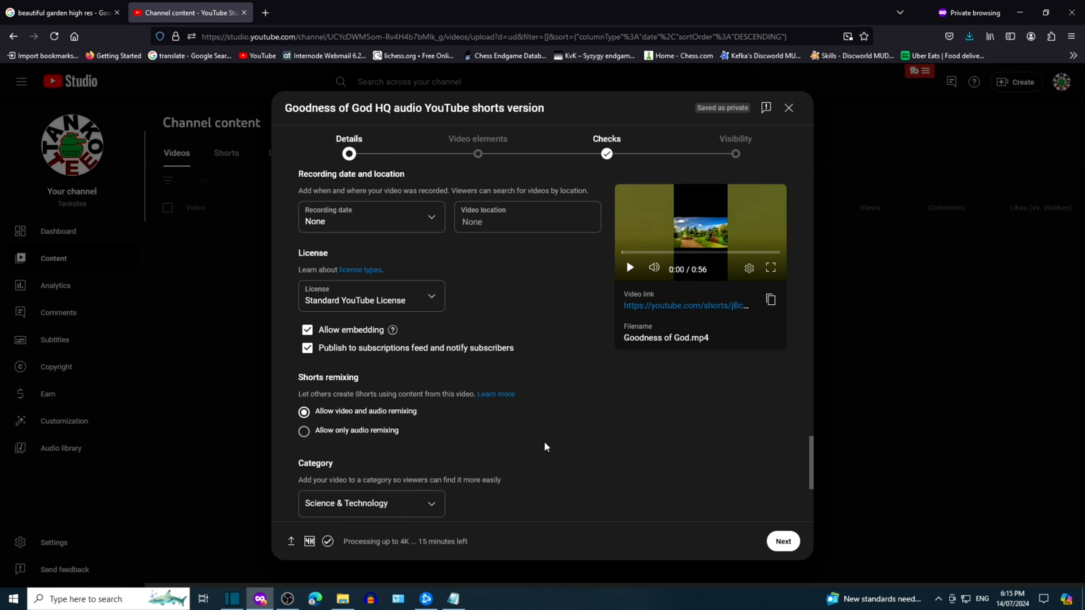
# Set the video's category to Music and continue to the Video elements step
pyautogui.click(371, 503)
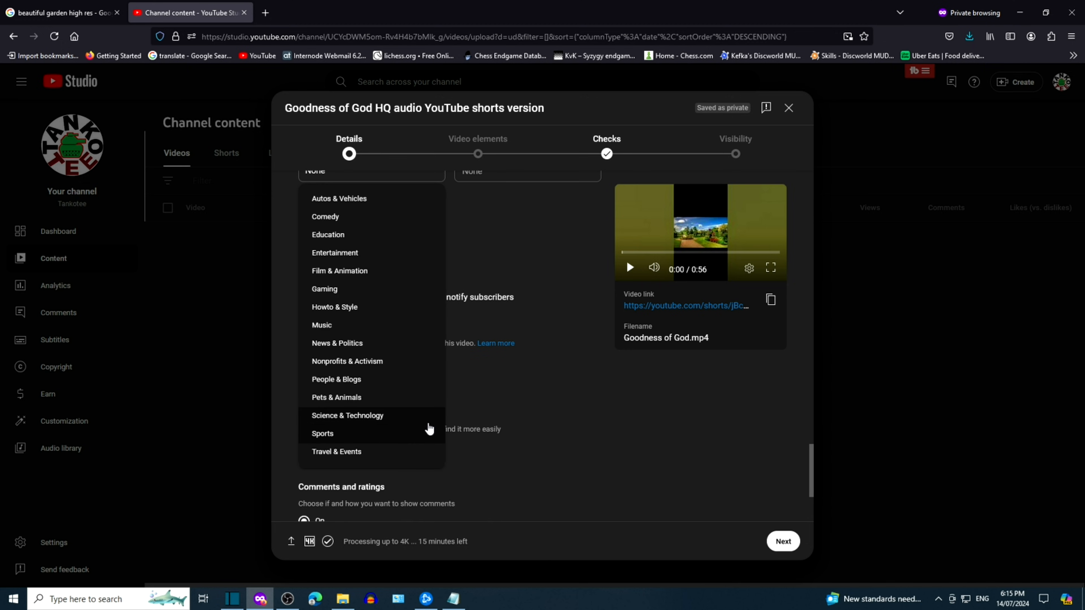
pyautogui.click(321, 324)
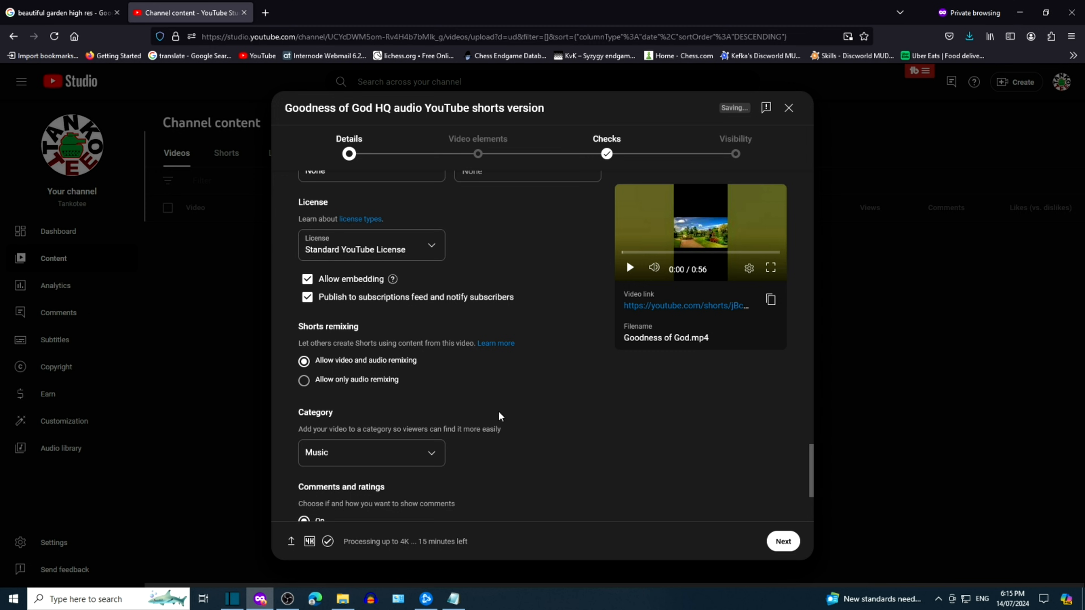
pyautogui.scroll(-3)
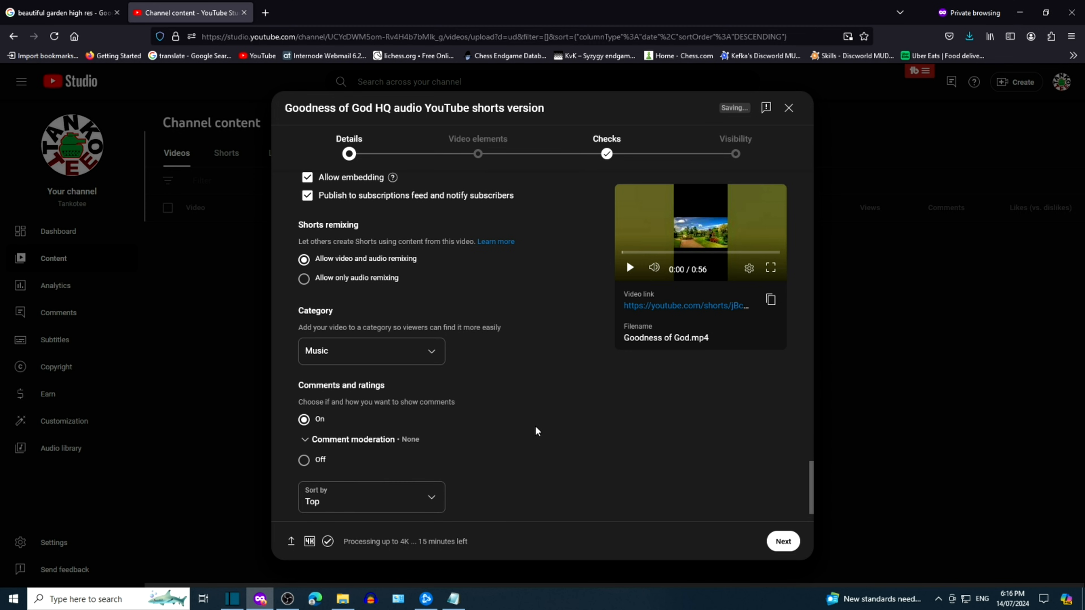
pyautogui.scroll(-3)
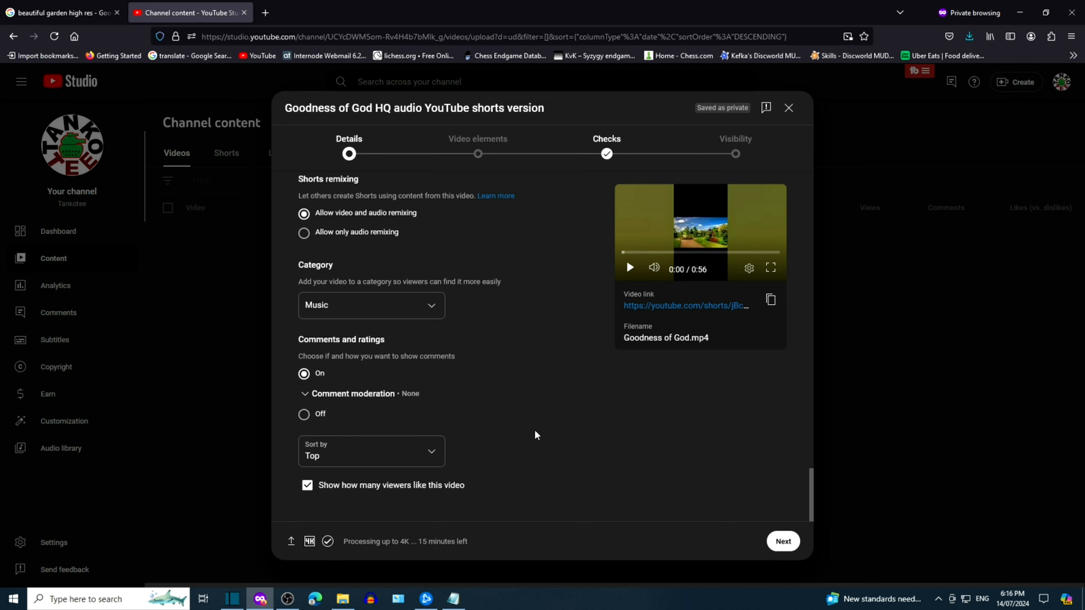
pyautogui.moveTo(549, 431)
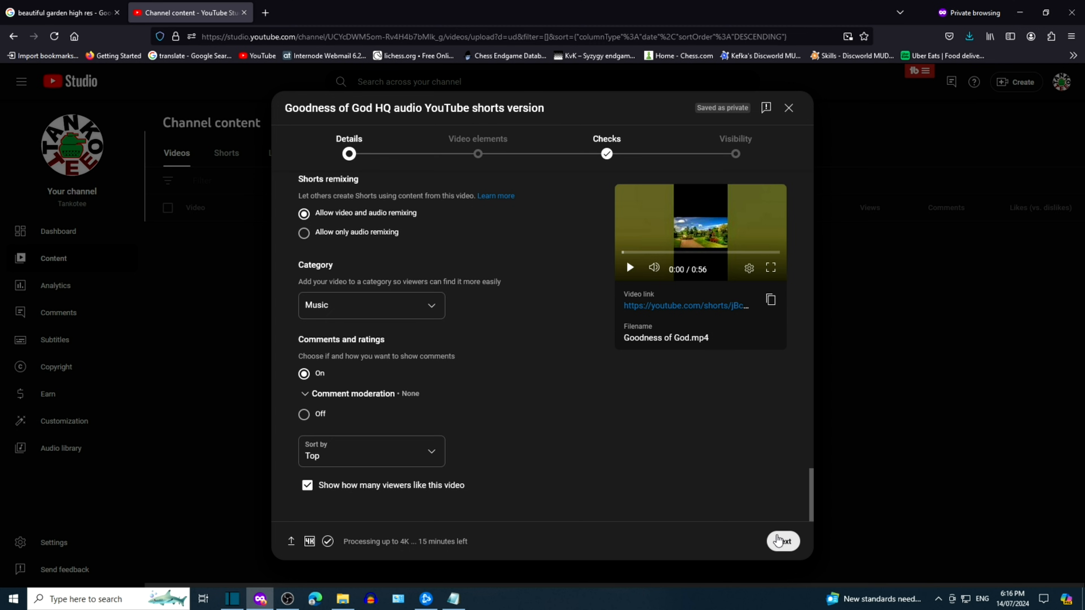
pyautogui.click(782, 541)
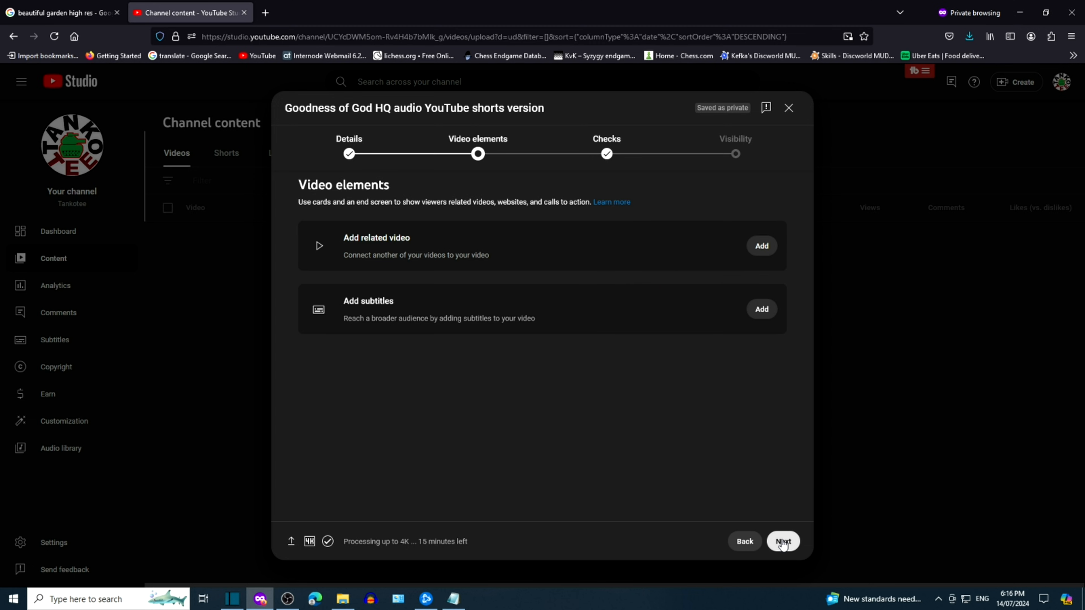
# Advance through Video elements and Checks, keep visibility Public, and publish the Short
pyautogui.click(783, 541)
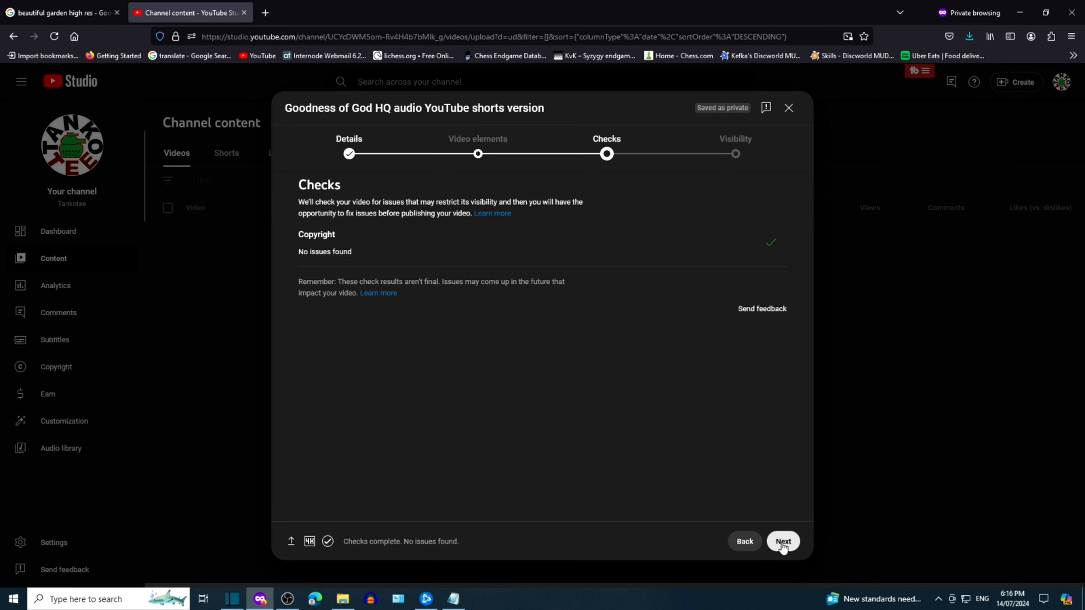
pyautogui.click(782, 541)
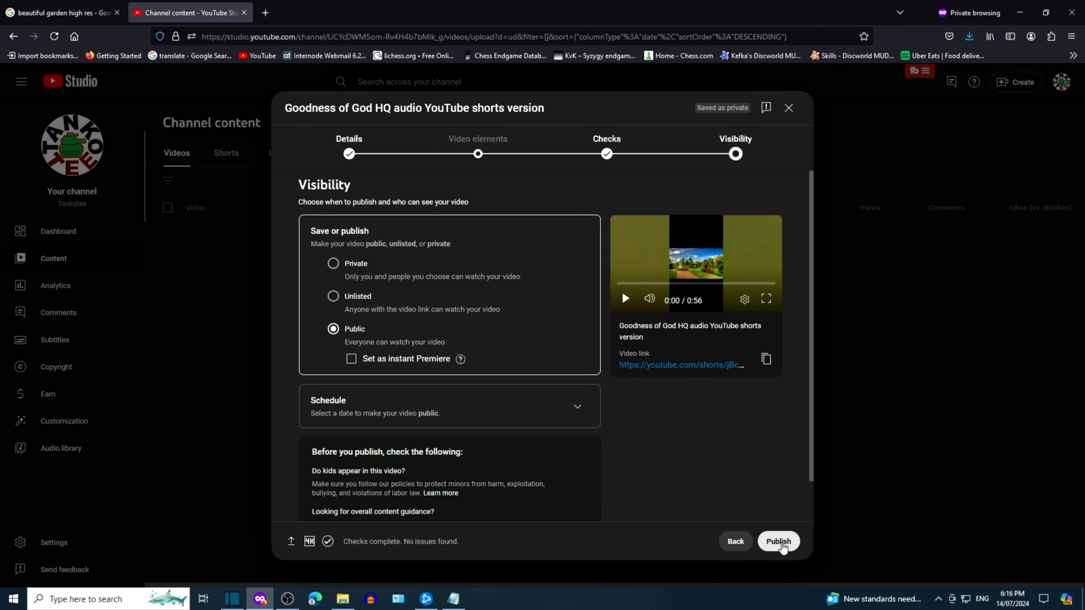
pyautogui.click(778, 541)
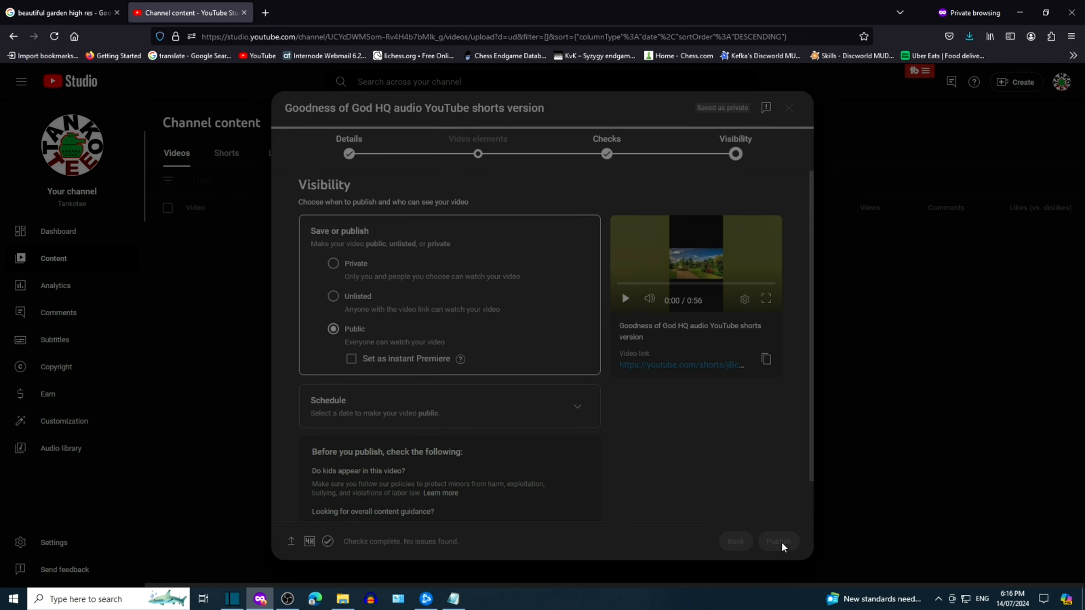
# Dismiss the Video published dialog and show the channel's Shorts list with the new public Short
pyautogui.click(777, 541)
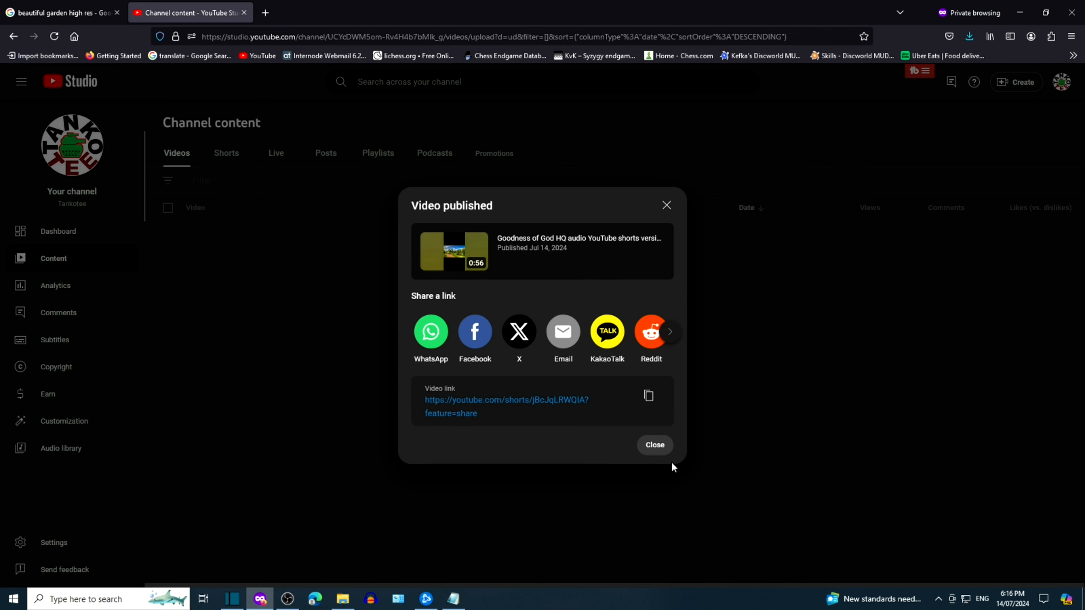
pyautogui.click(653, 445)
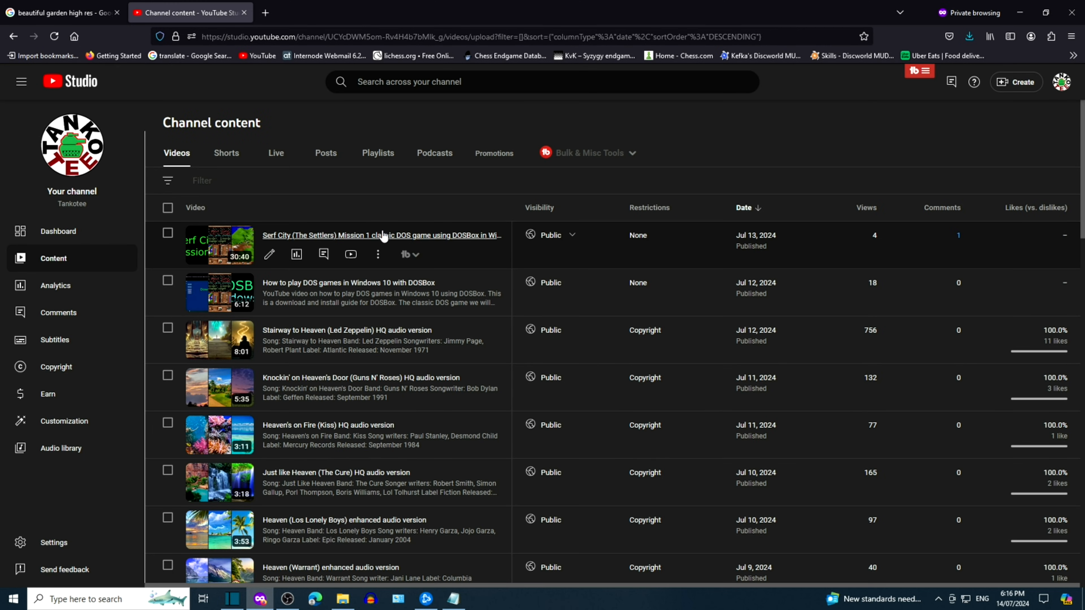
pyautogui.click(226, 154)
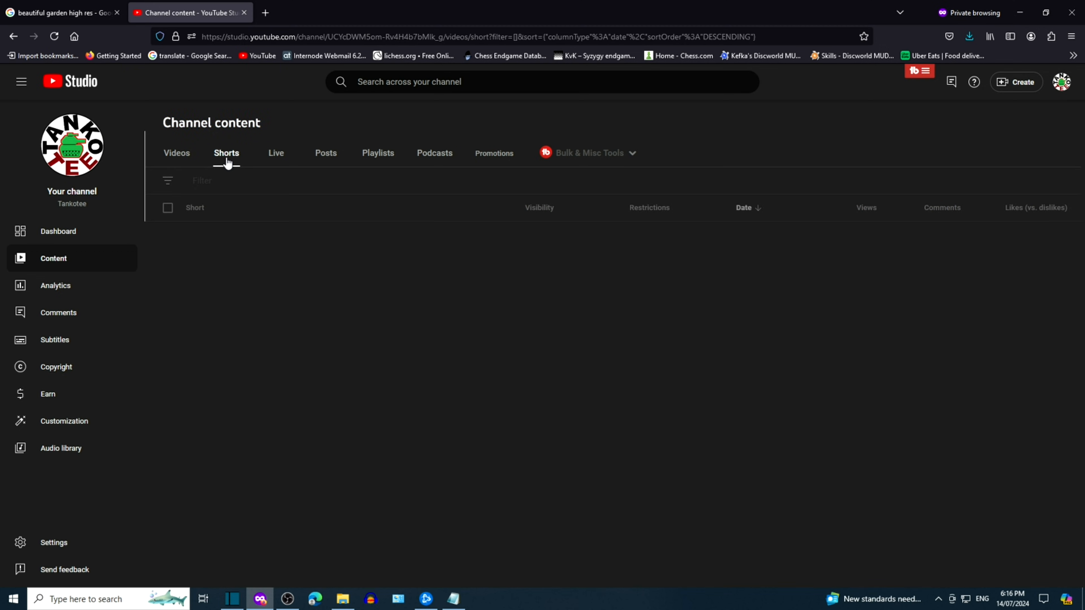
pyautogui.click(226, 153)
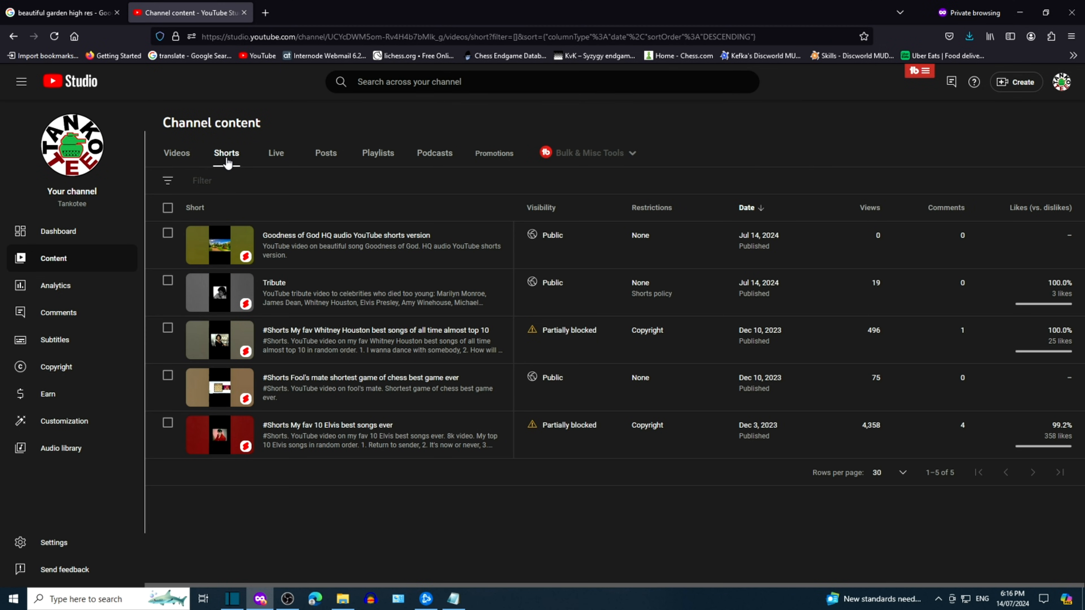